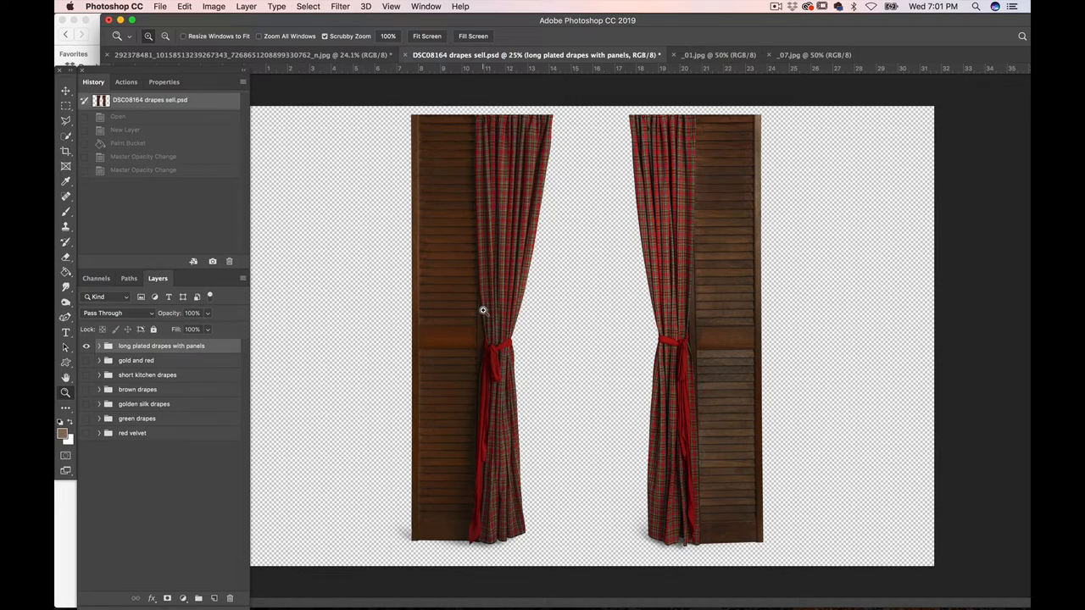
mouse_move(482, 307)
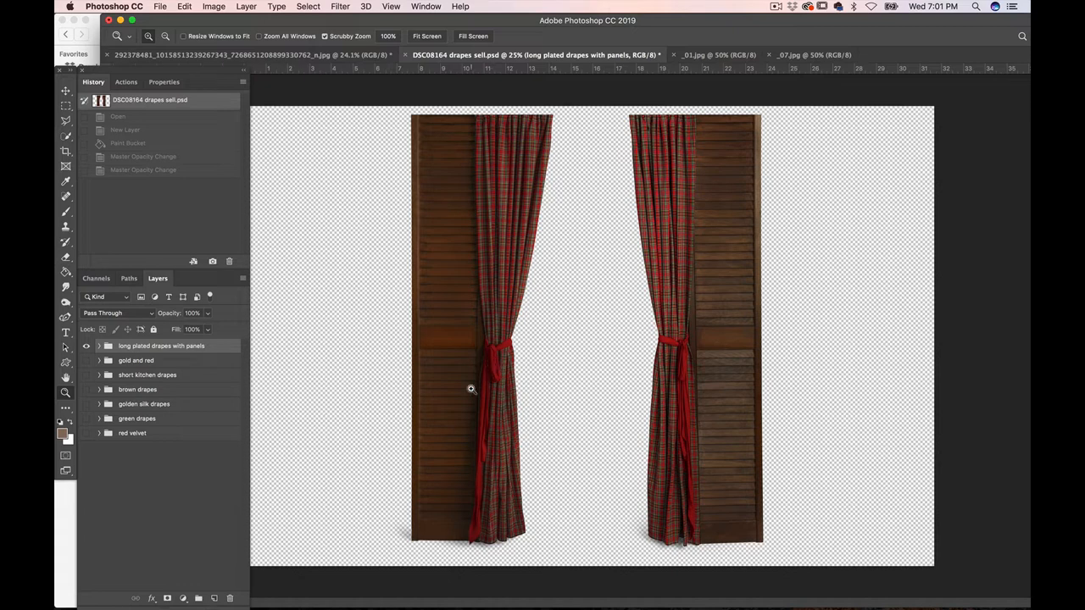
mouse_move(537, 380)
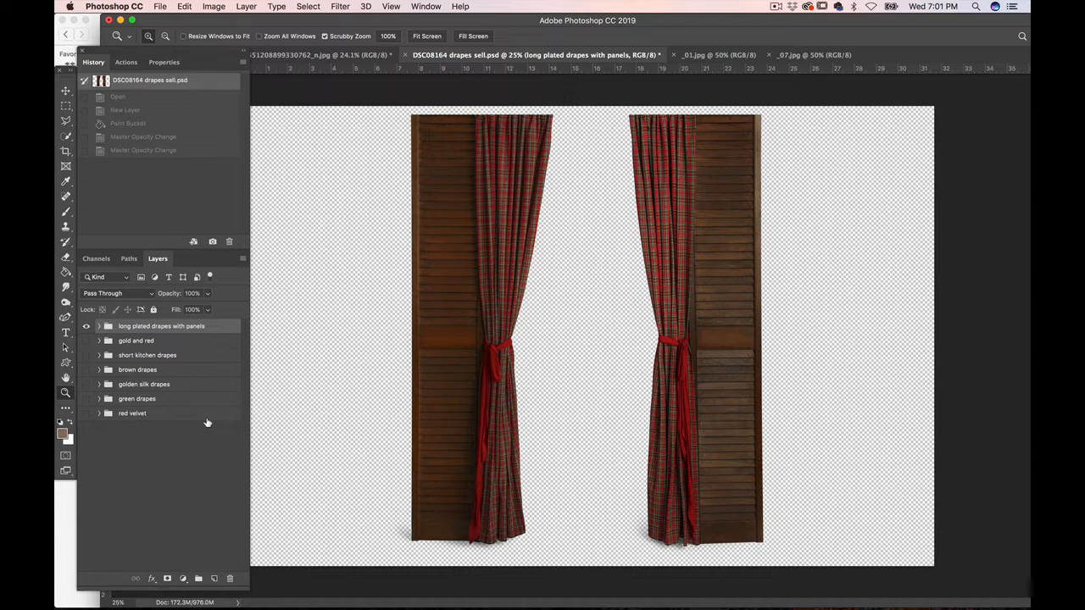
- Select the red velvet group and add an empty Layer 1 beneath it
click(132, 414)
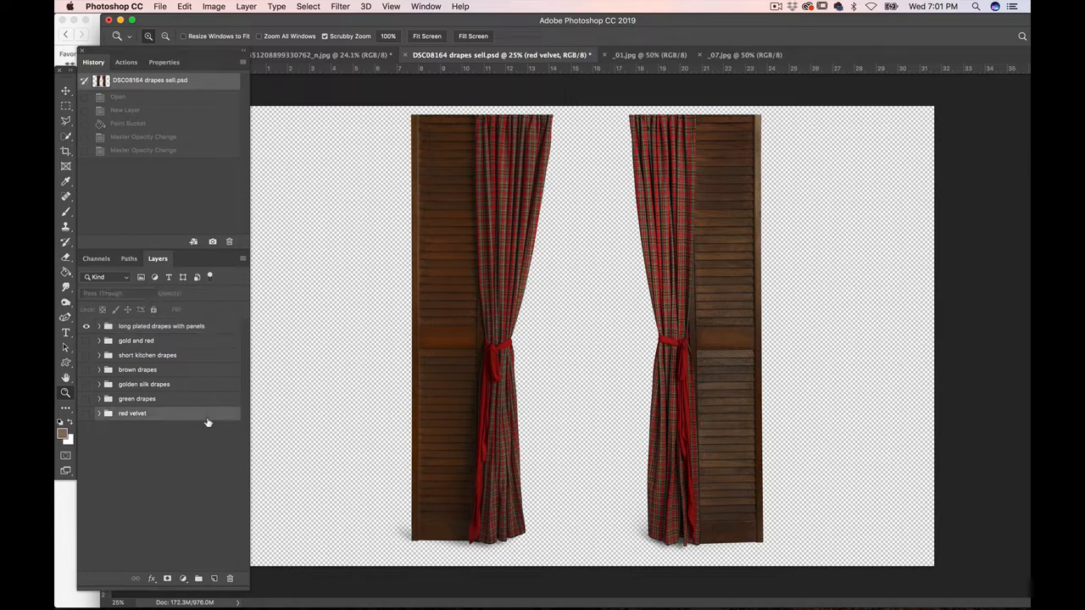
click(133, 414)
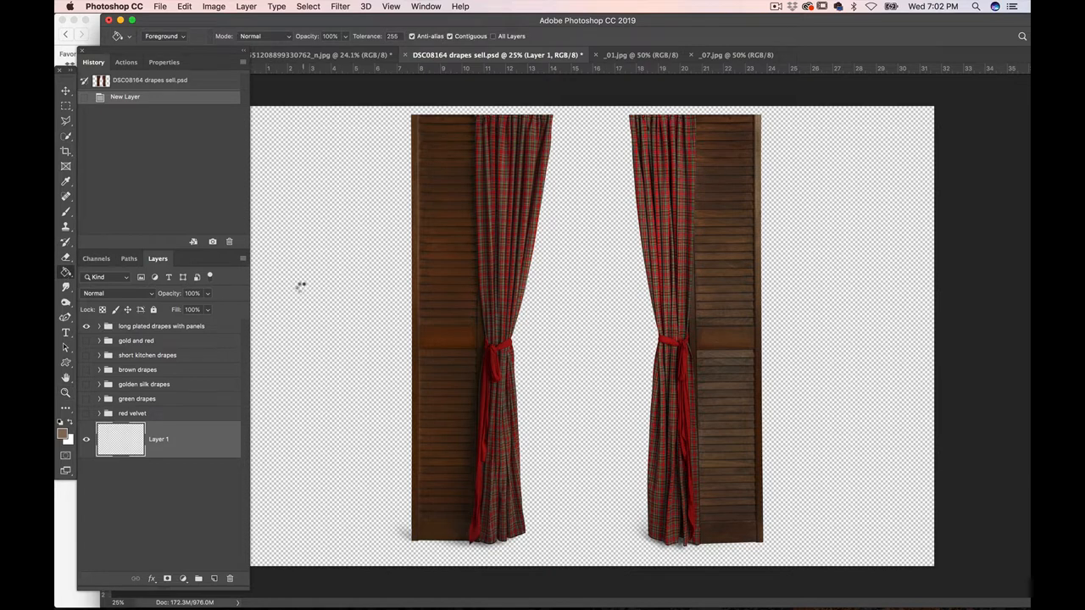
- Paint-bucket fill Layer 1 with tan brown, then inspect the right drape group
click(302, 292)
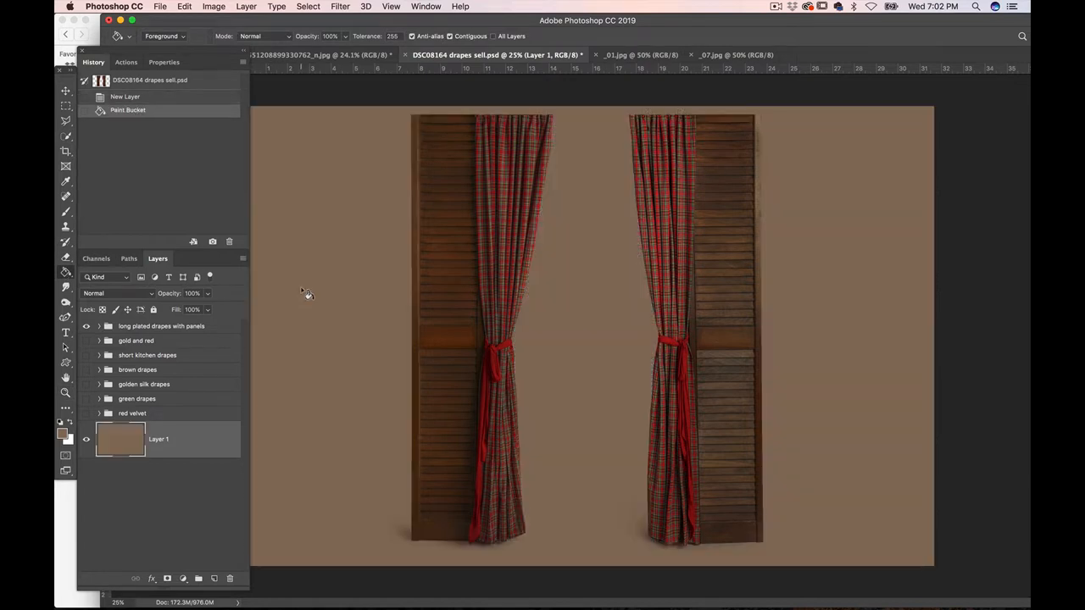
mouse_move(299, 402)
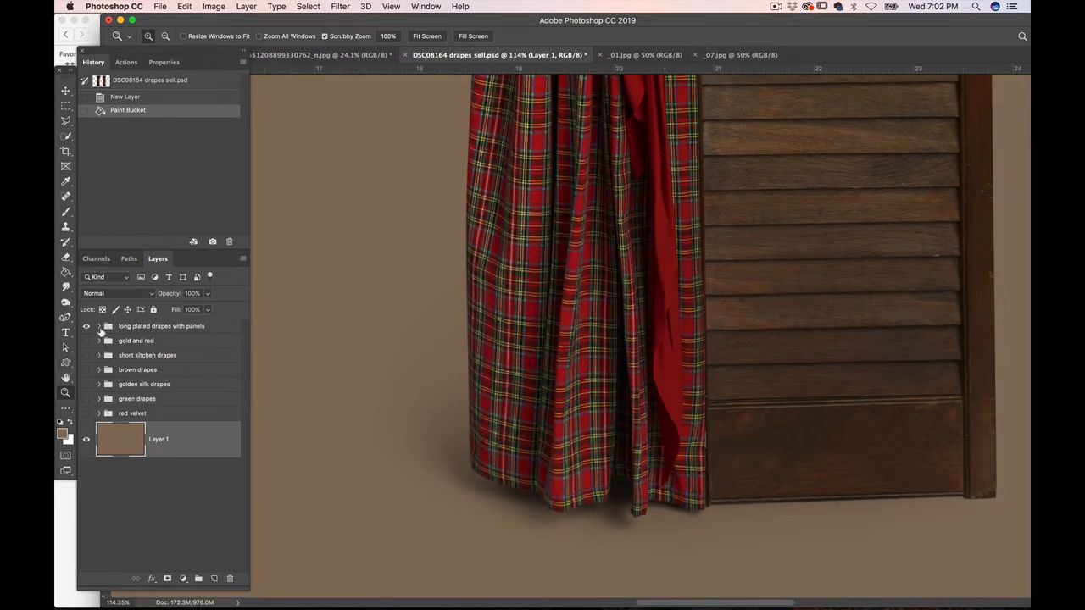
click(99, 326)
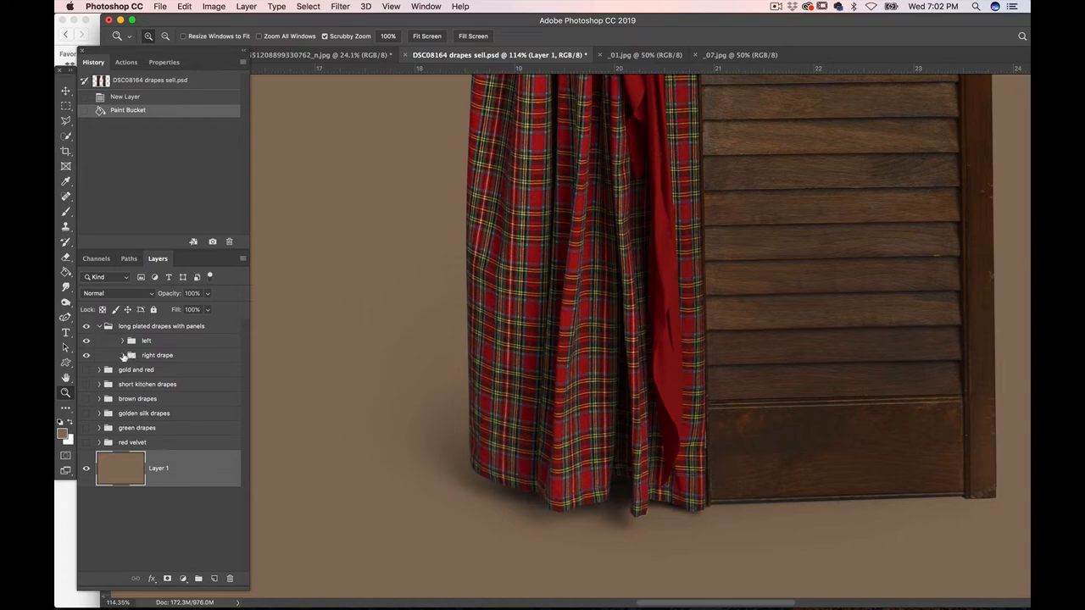
click(122, 355)
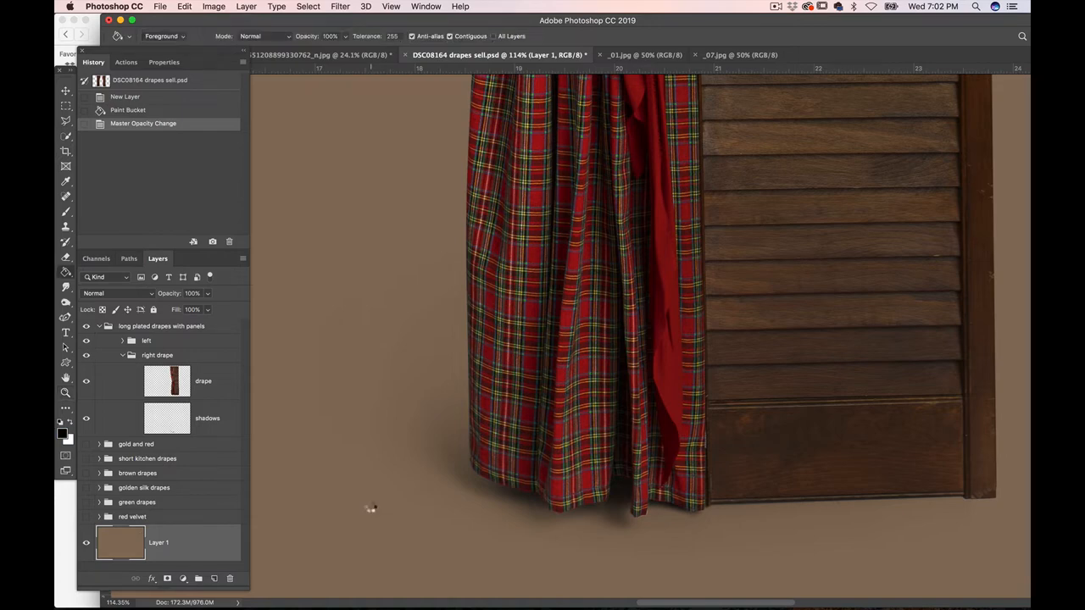
click(369, 512)
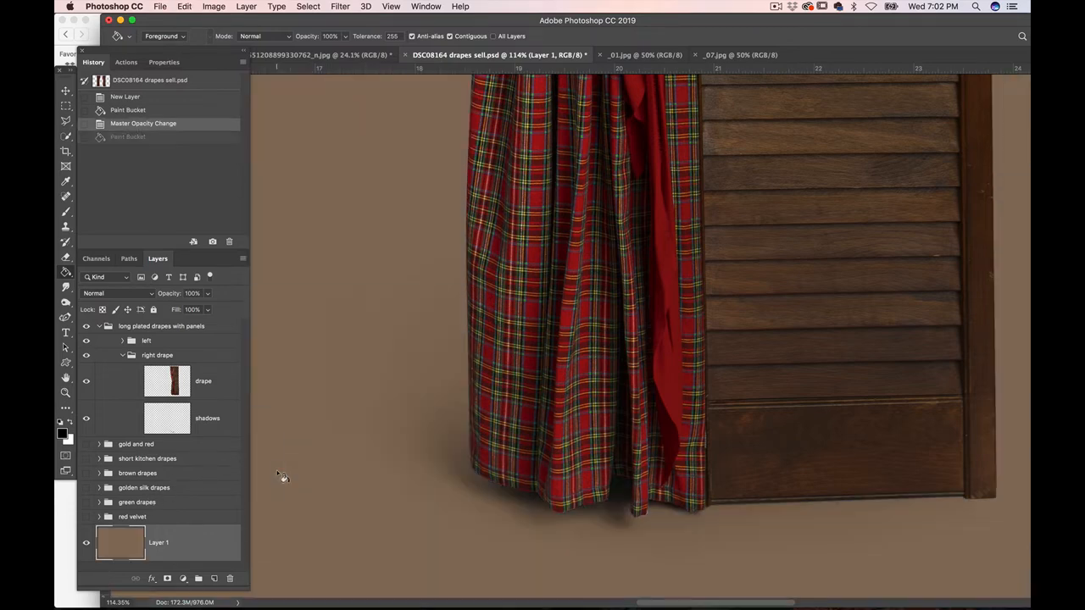
mouse_move(383, 482)
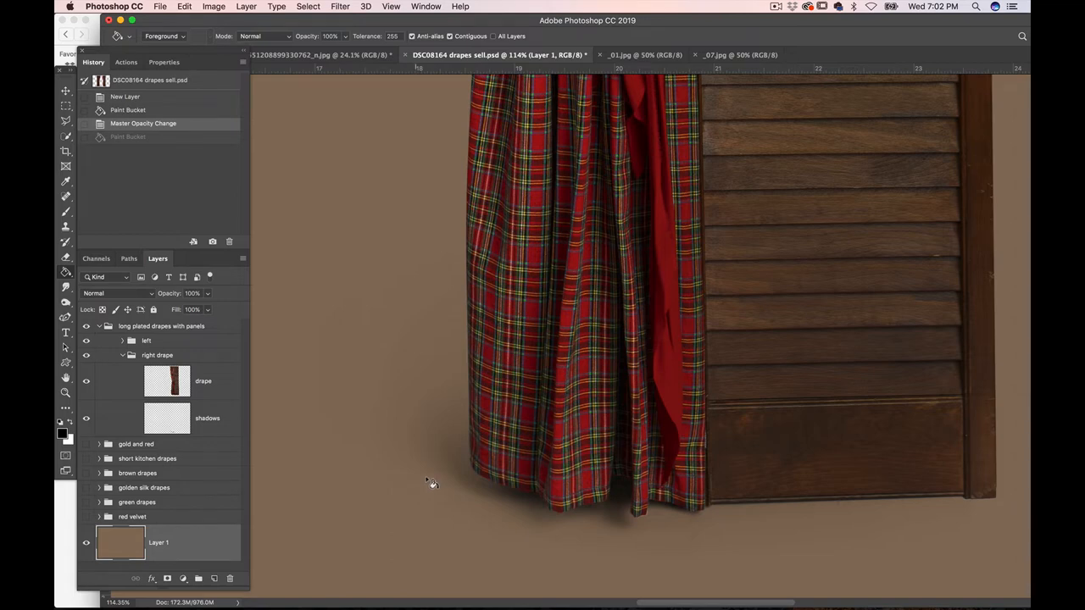
mouse_move(442, 482)
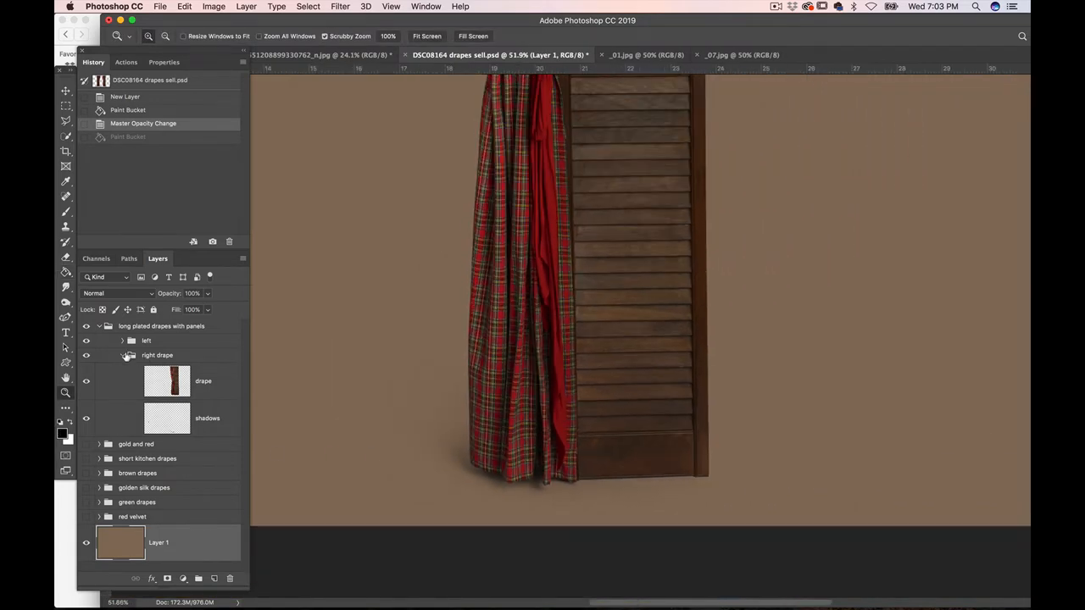
click(99, 326)
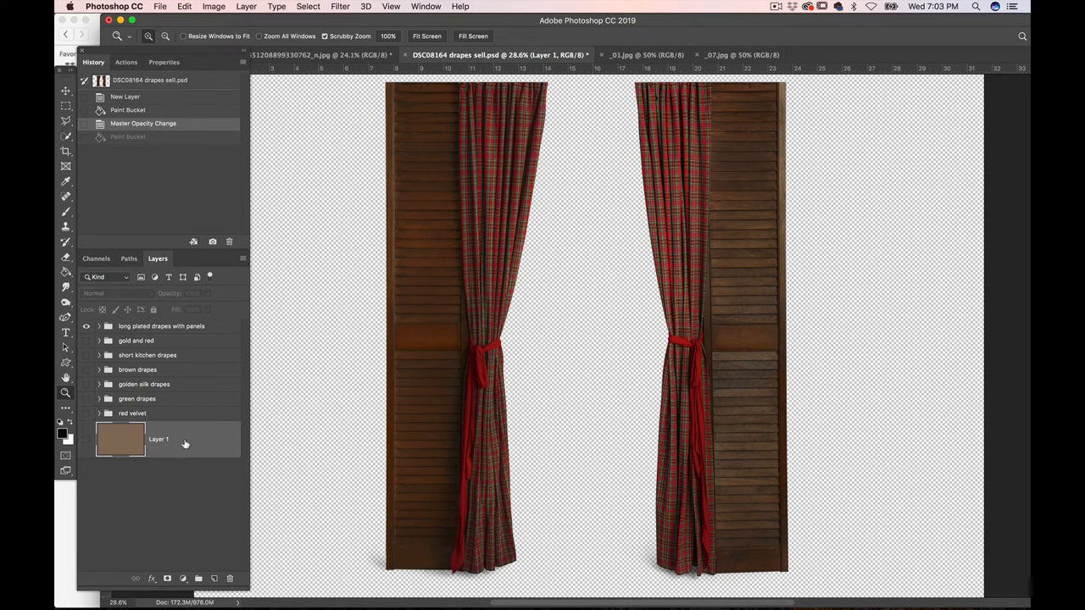
- Select the brown backdrop layer and toggle the gold/red, kitchen and brown drape groups
click(231, 578)
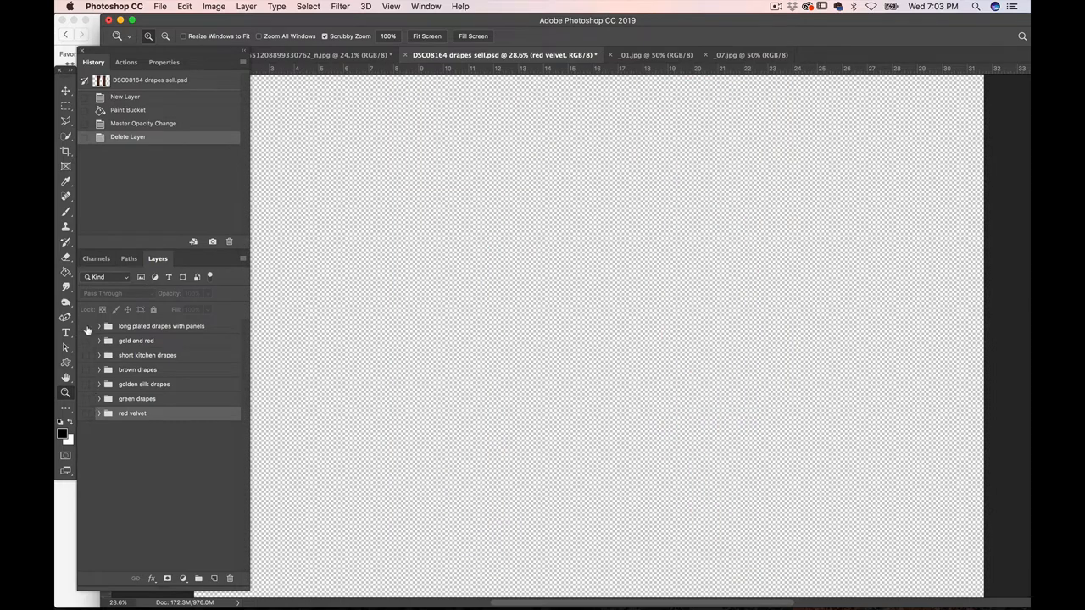
click(93, 341)
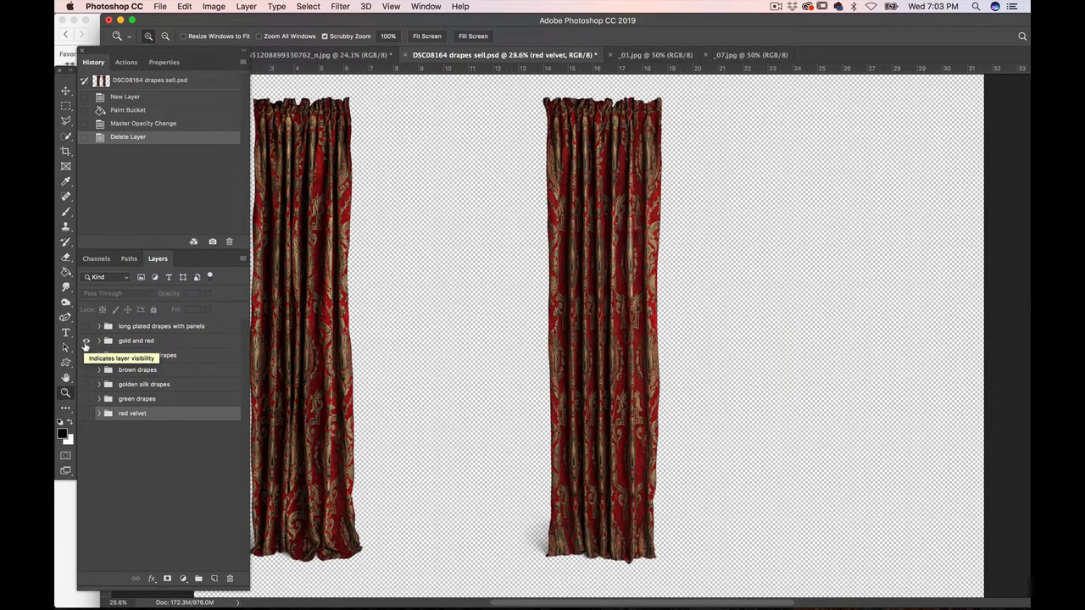
click(93, 355)
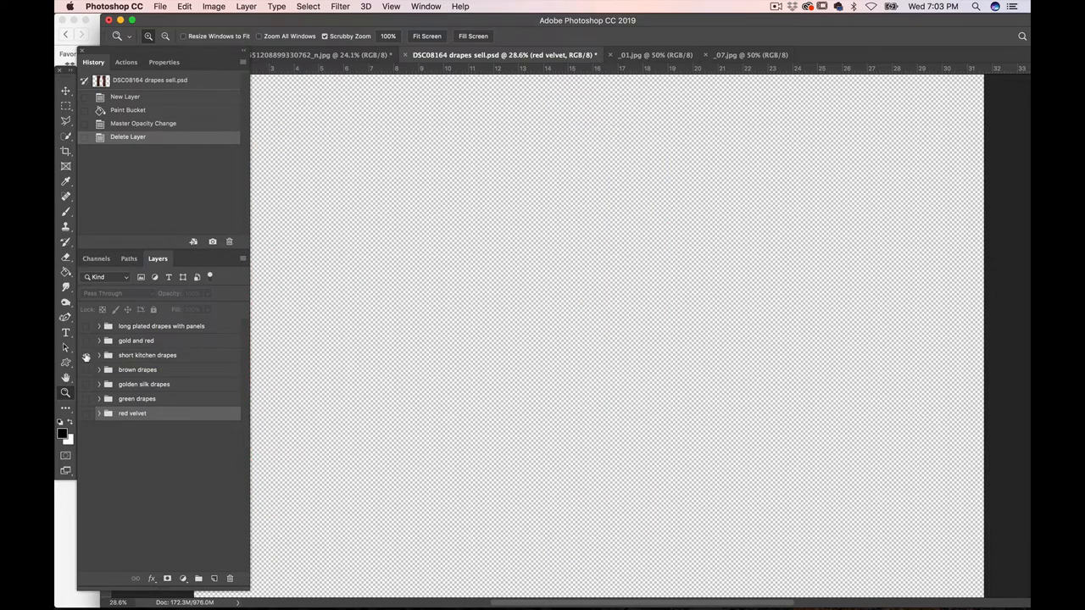
click(92, 355)
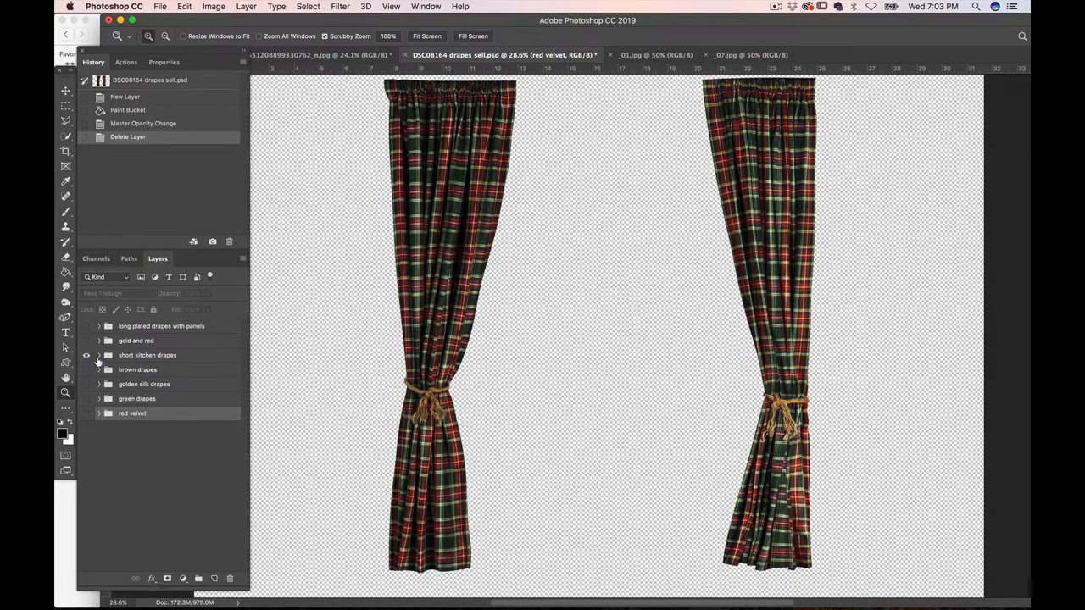
mouse_move(87, 376)
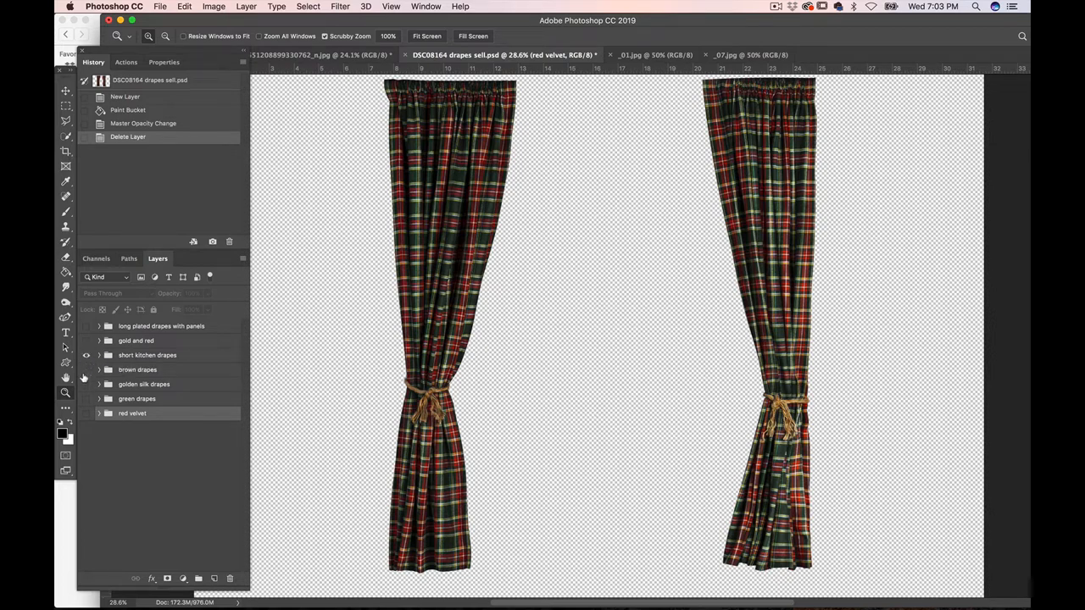
click(86, 370)
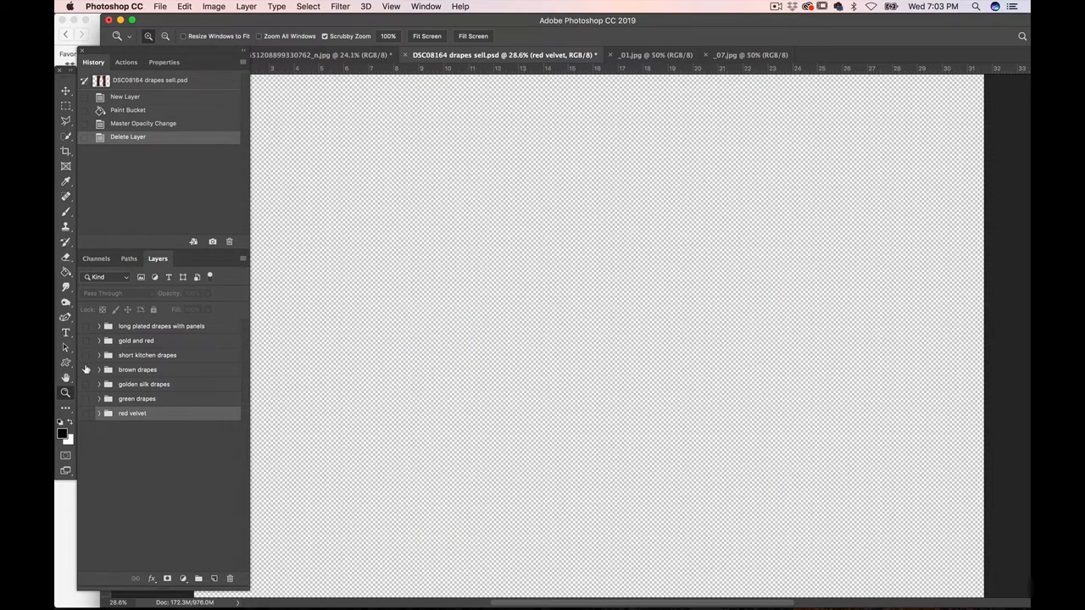
click(85, 368)
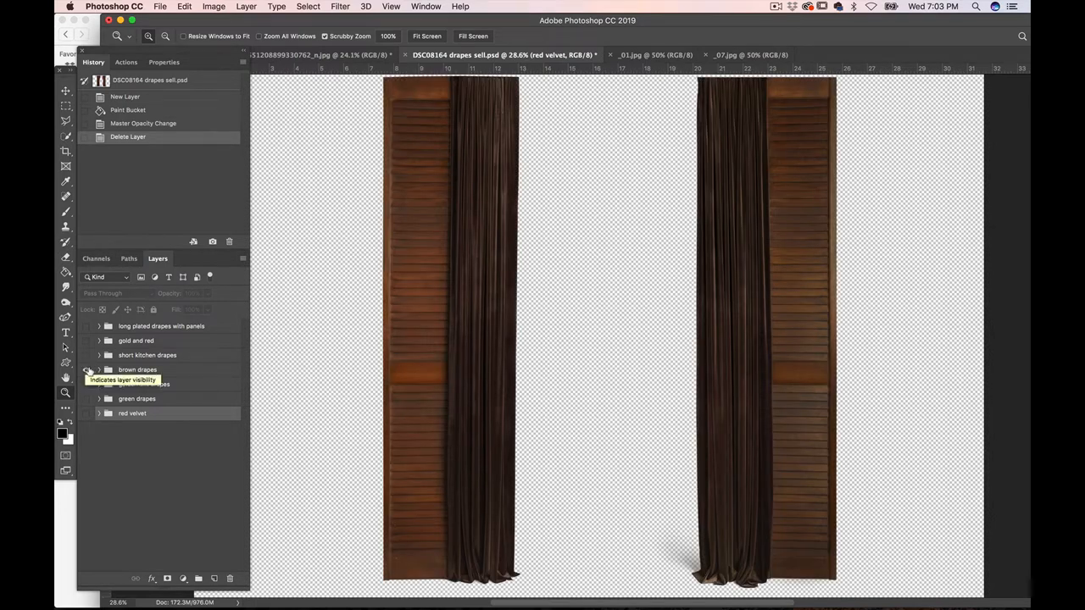
- Leave only the golden silk drapes group visible and select it
click(88, 384)
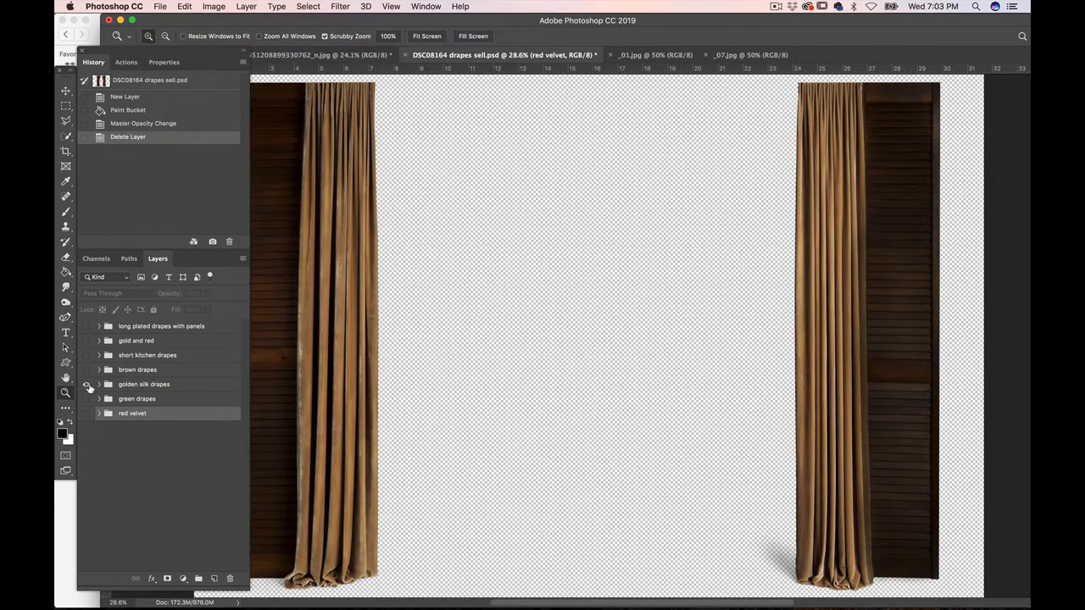
mouse_move(87, 398)
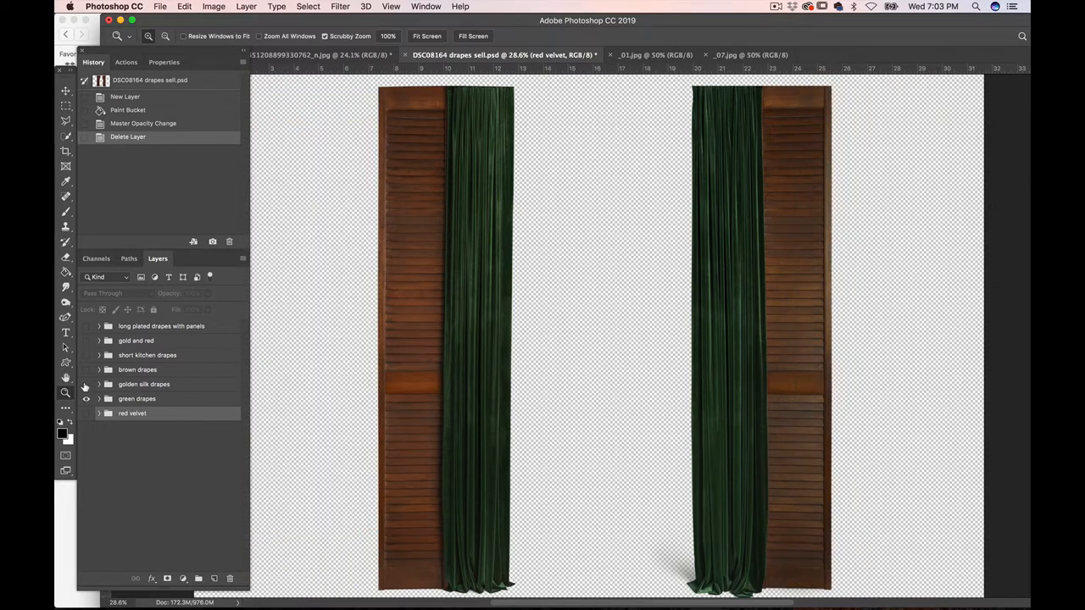
click(87, 384)
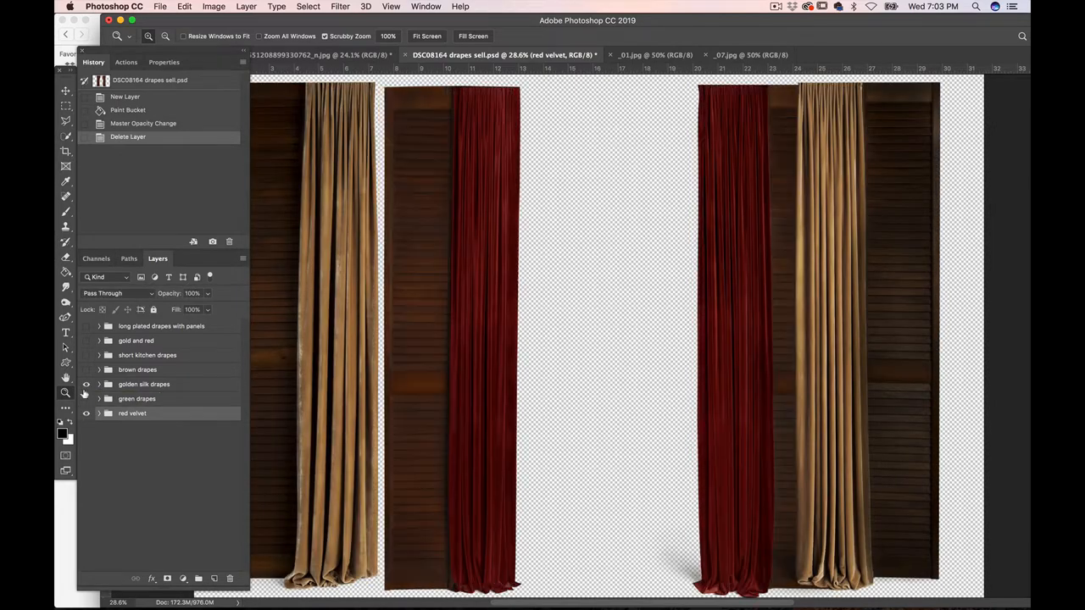
click(87, 398)
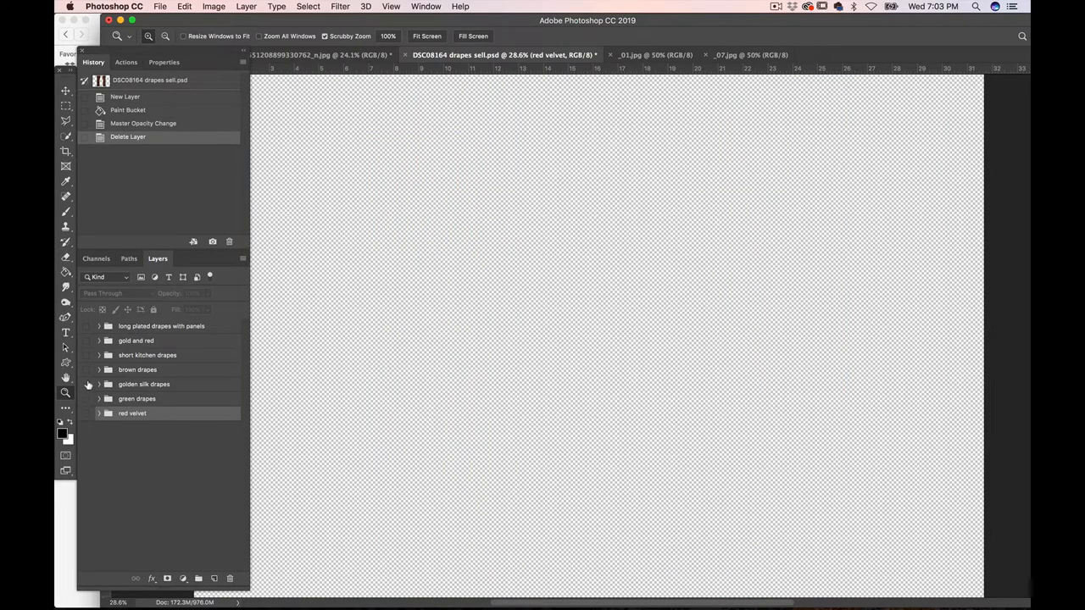
click(89, 383)
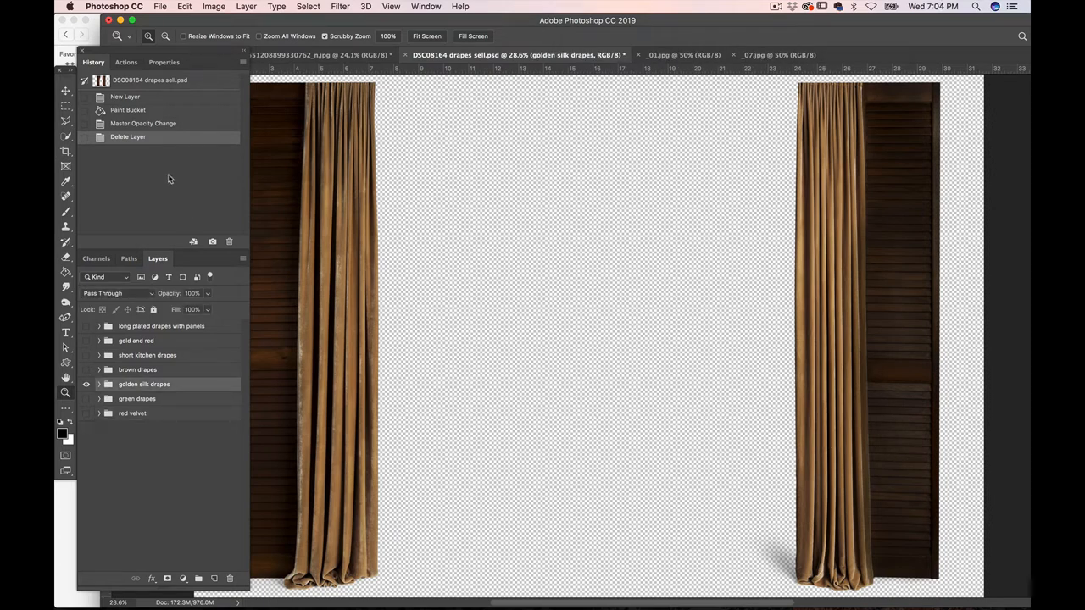
mouse_move(195, 444)
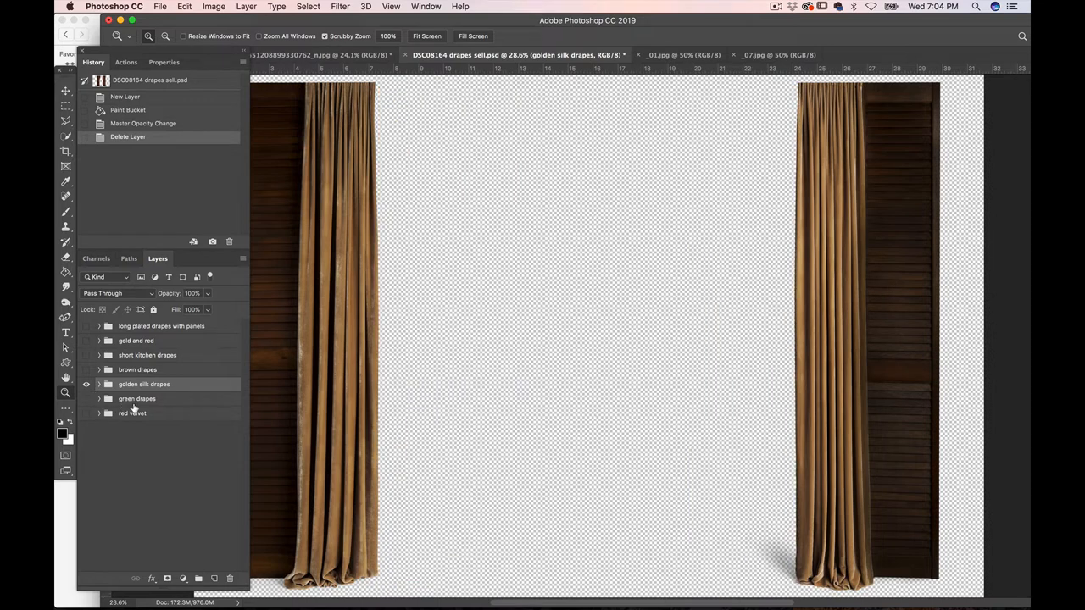
click(136, 399)
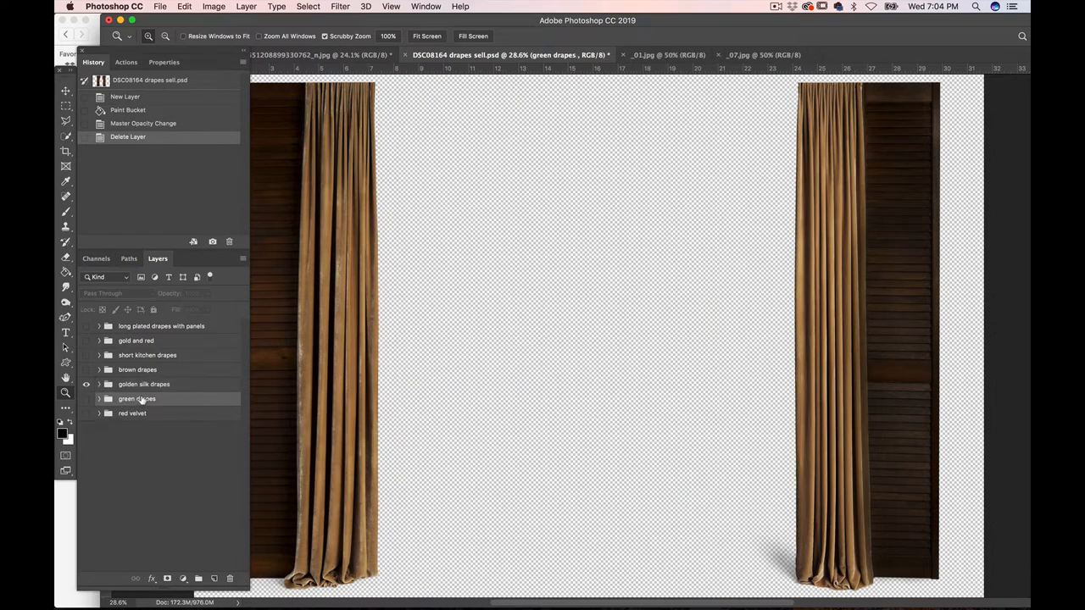
click(145, 384)
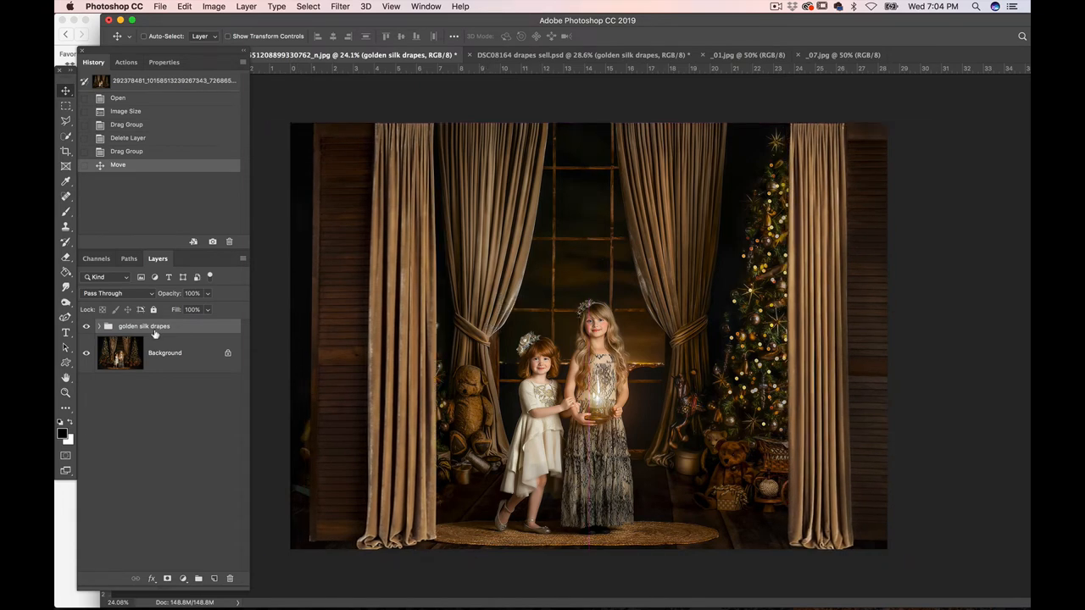
- Expand the golden silk drapes group in the portrait and select the left subgroup
click(104, 326)
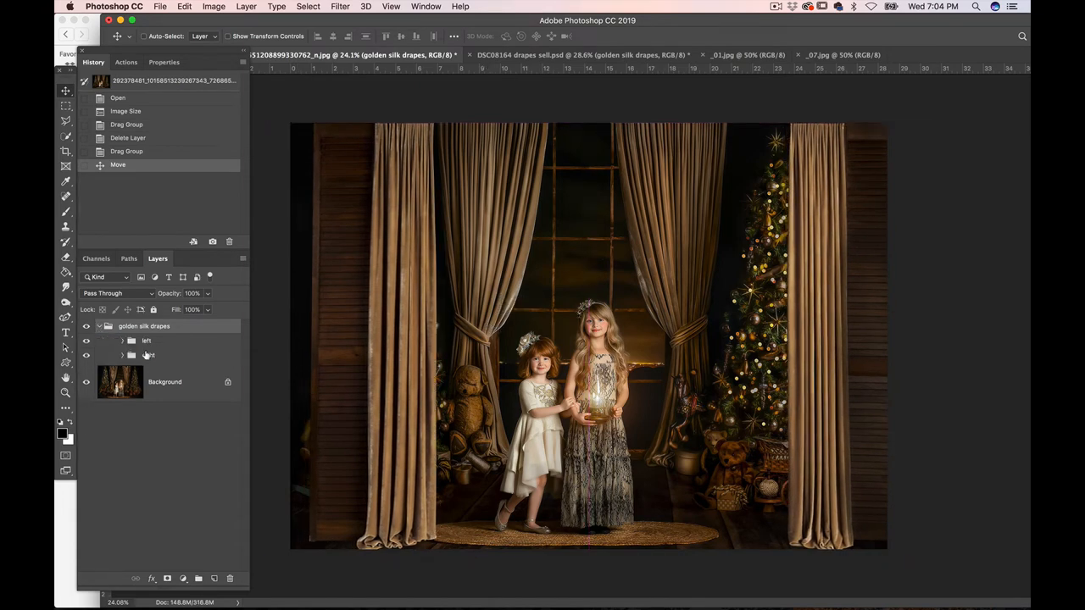
click(146, 340)
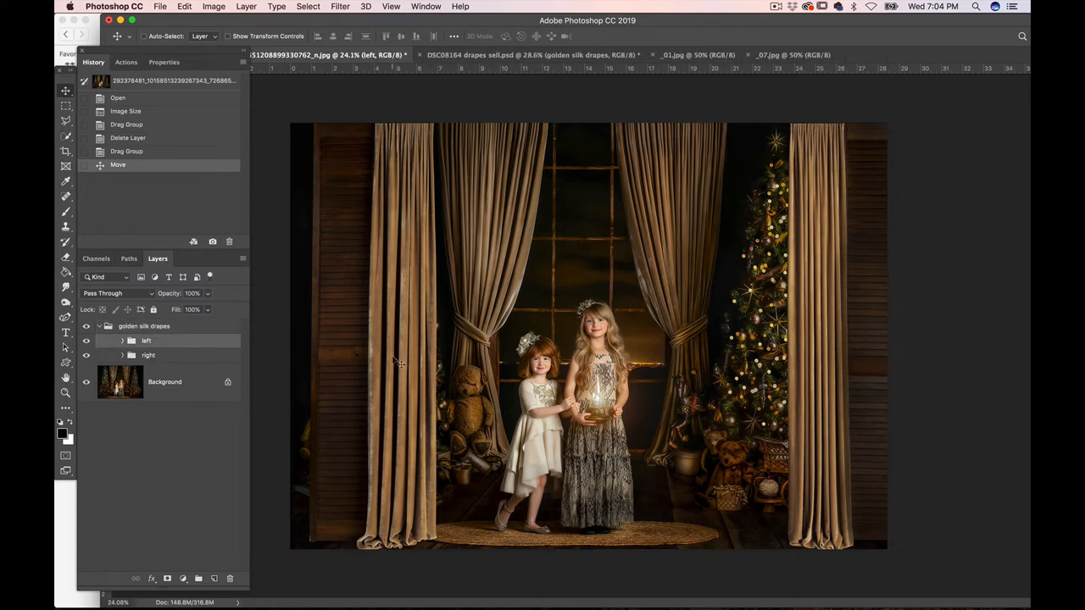
mouse_move(366, 350)
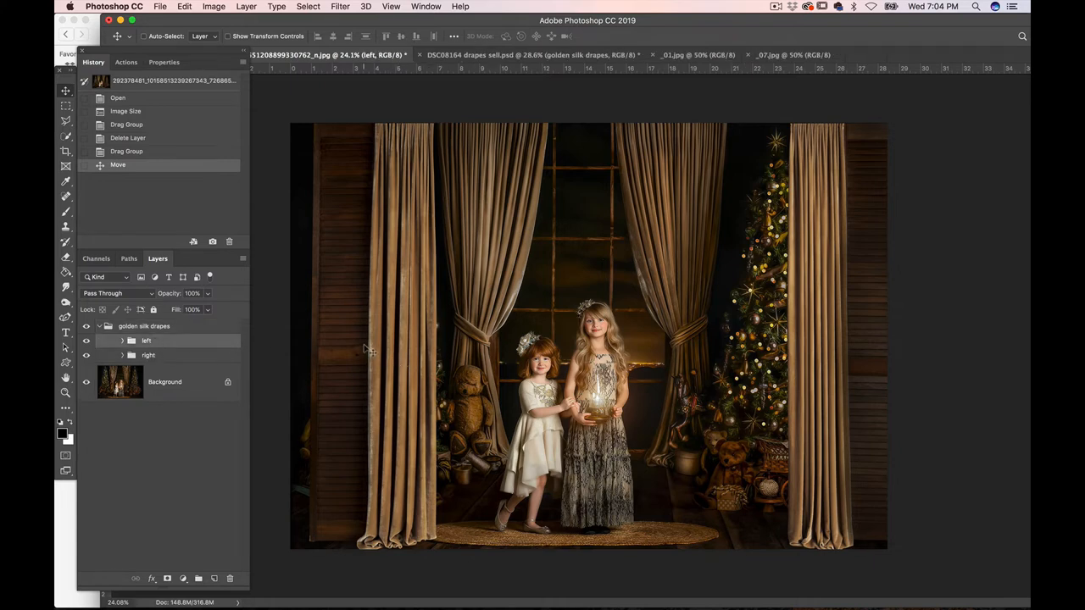
- Move the left and right golden drapes to the portrait's edges and collapse the group
drag(368, 348, 383, 349)
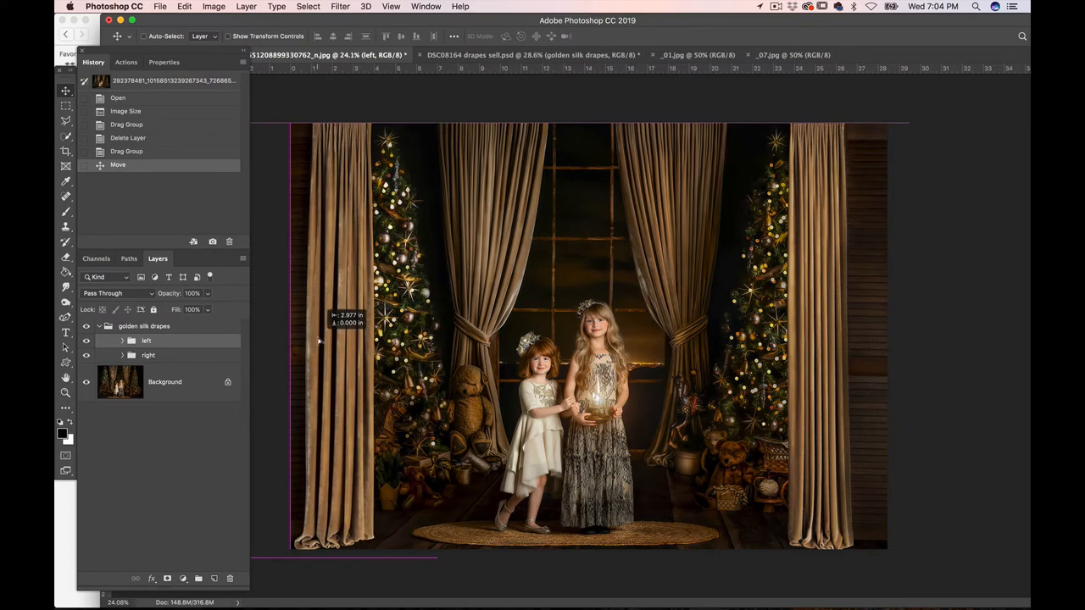
drag(318, 339, 372, 338)
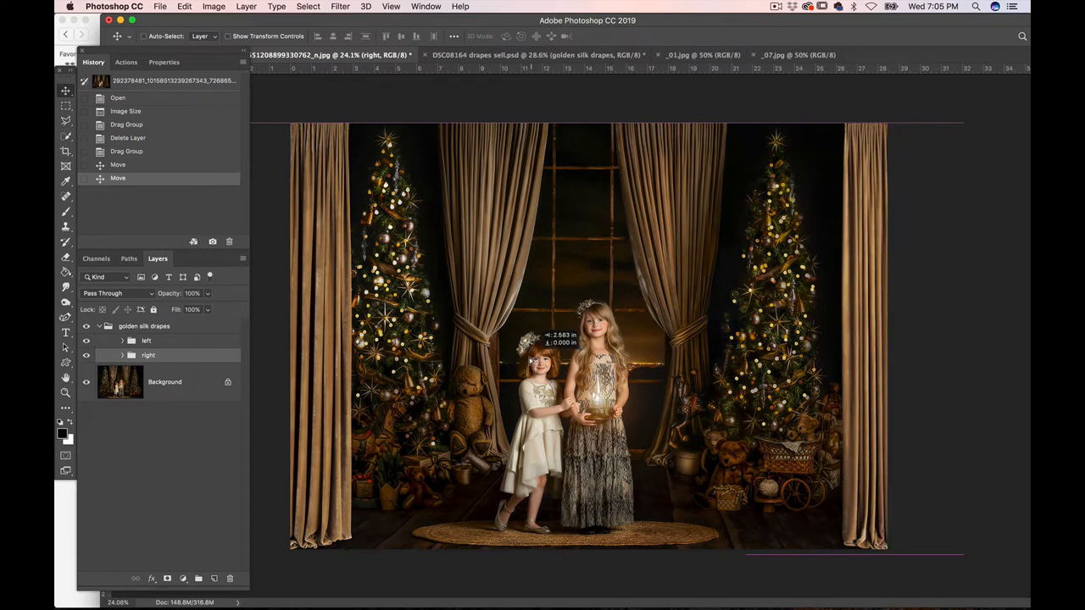
drag(854, 340, 788, 339)
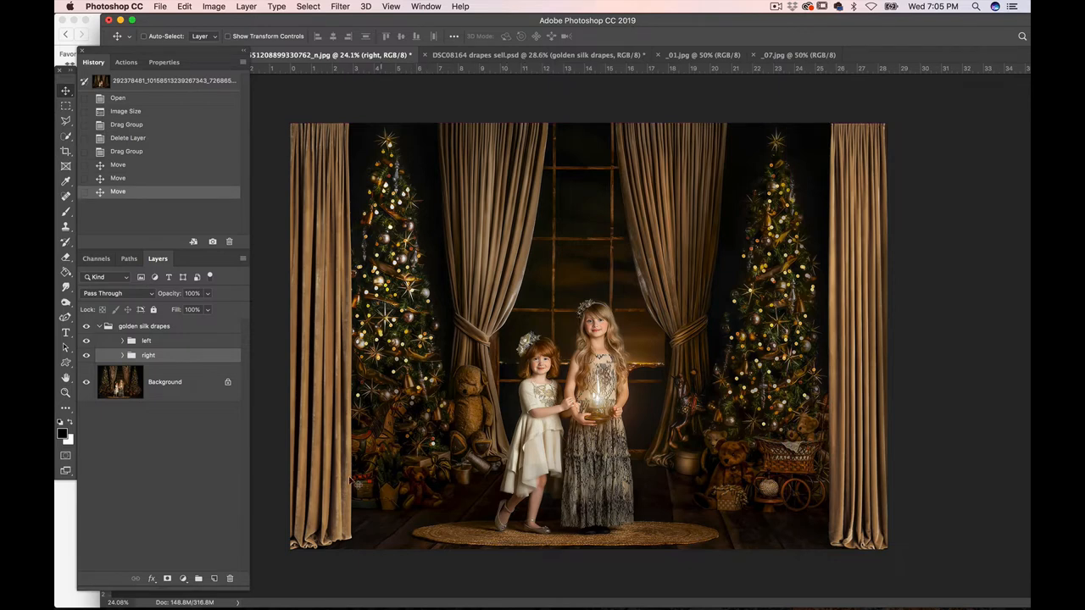
mouse_move(319, 345)
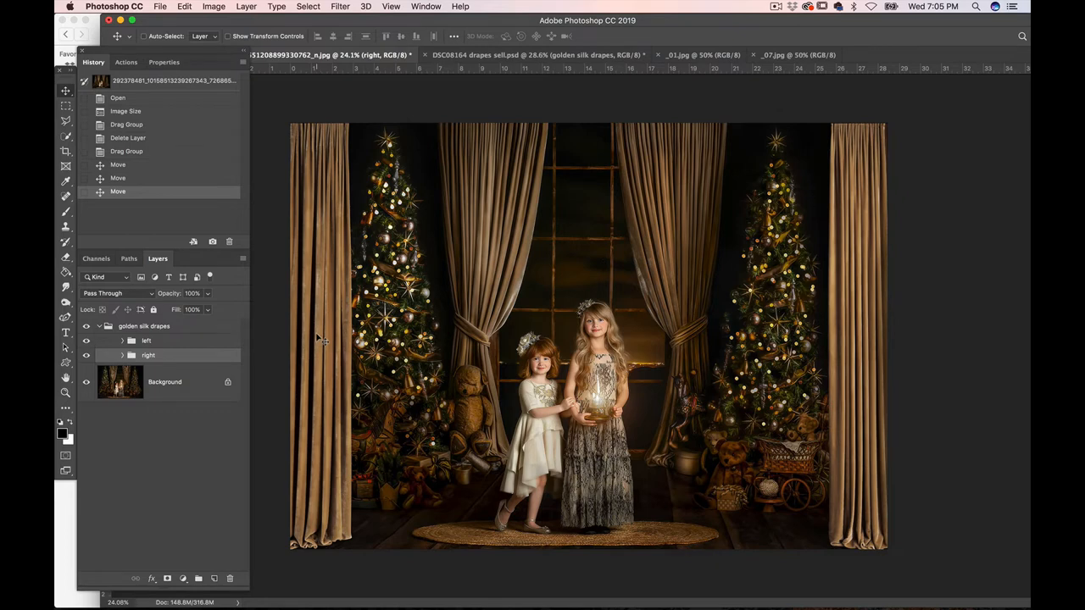
mouse_move(280, 348)
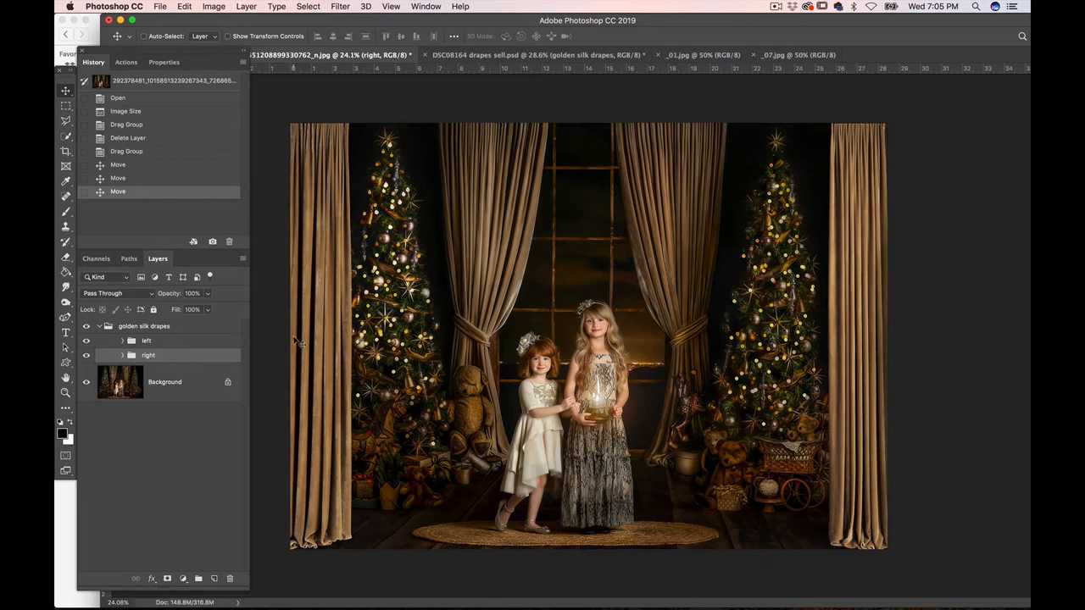
mouse_move(301, 327)
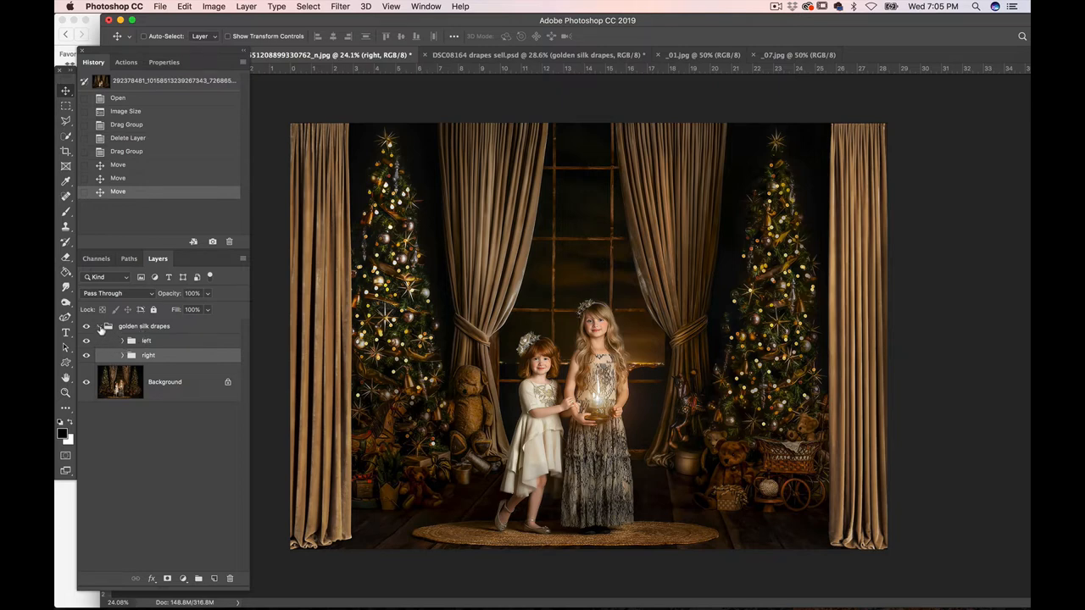
click(100, 326)
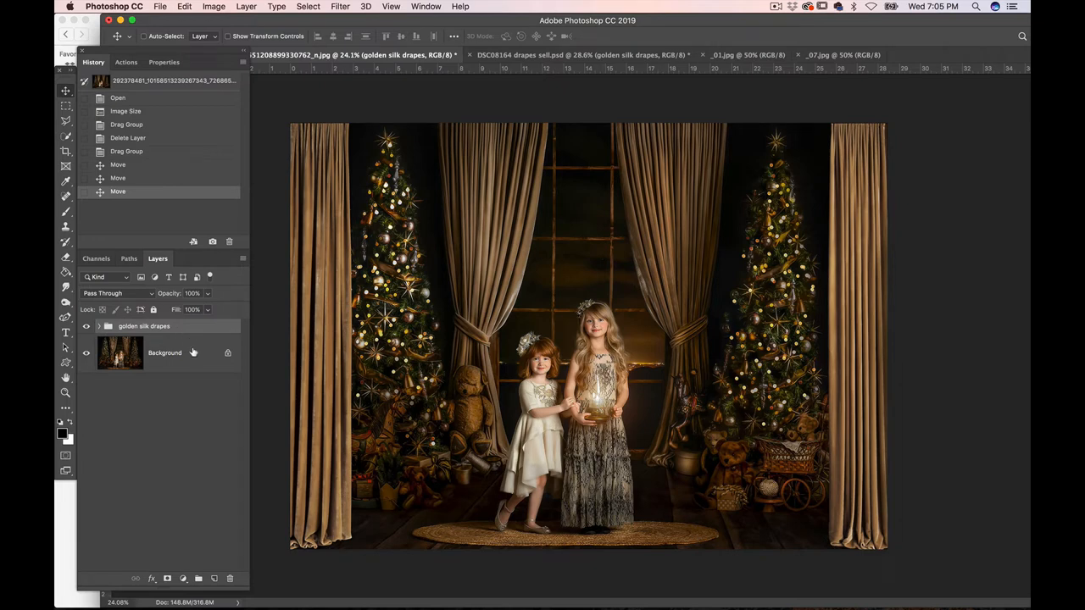
mouse_move(200, 352)
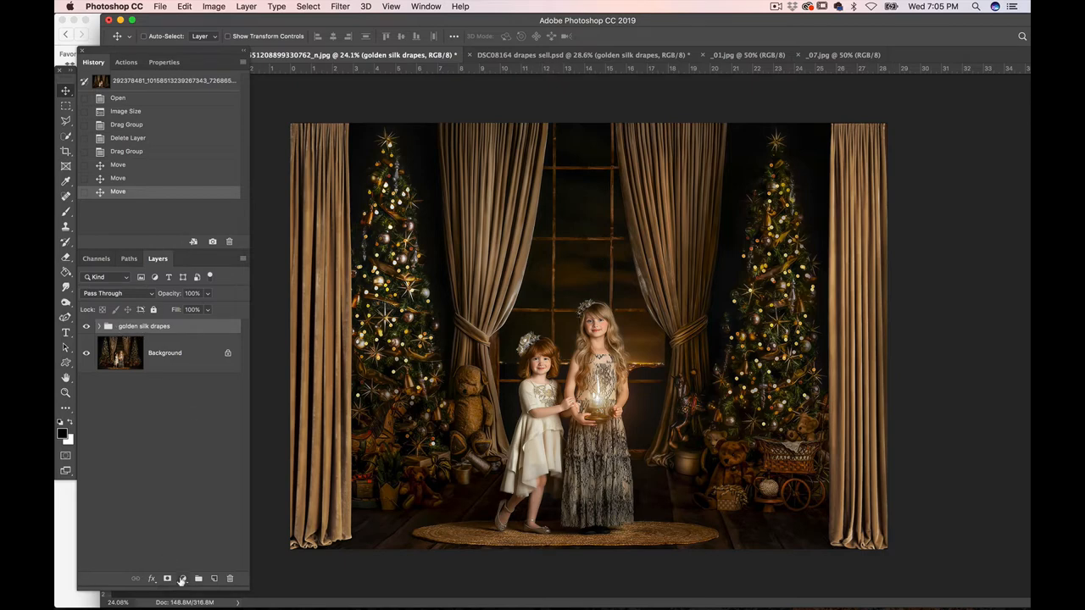
- Add a default Levels adjustment layer above the golden silk drapes group
click(183, 577)
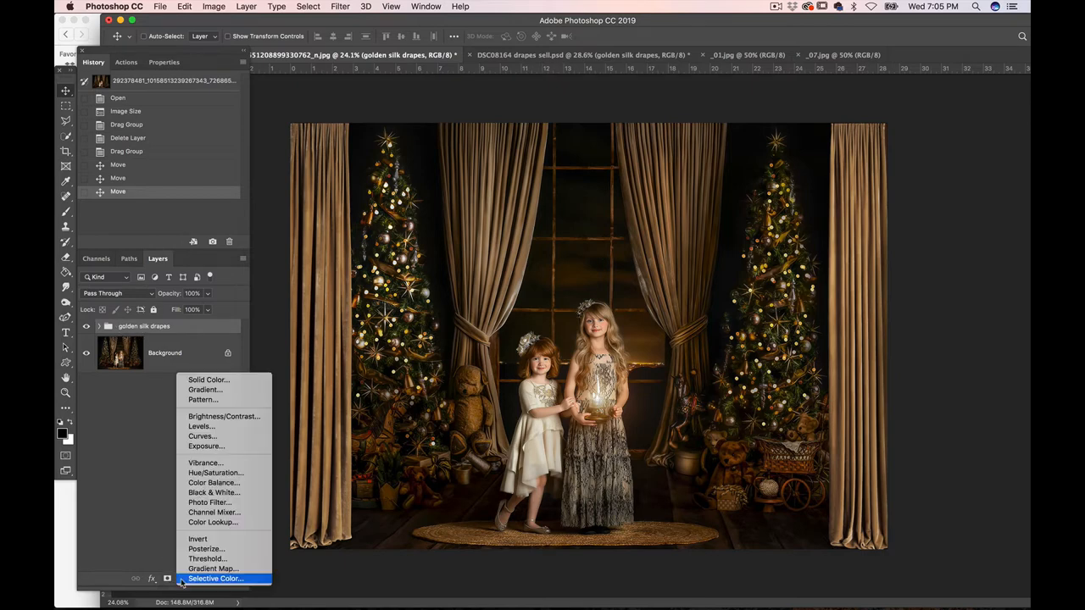
click(209, 578)
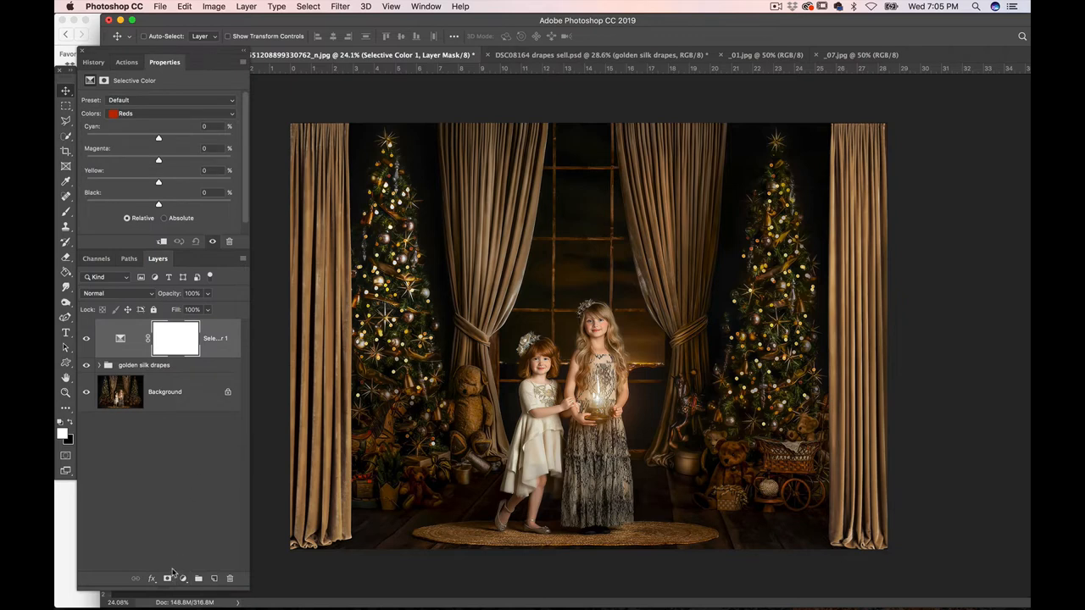
click(182, 578)
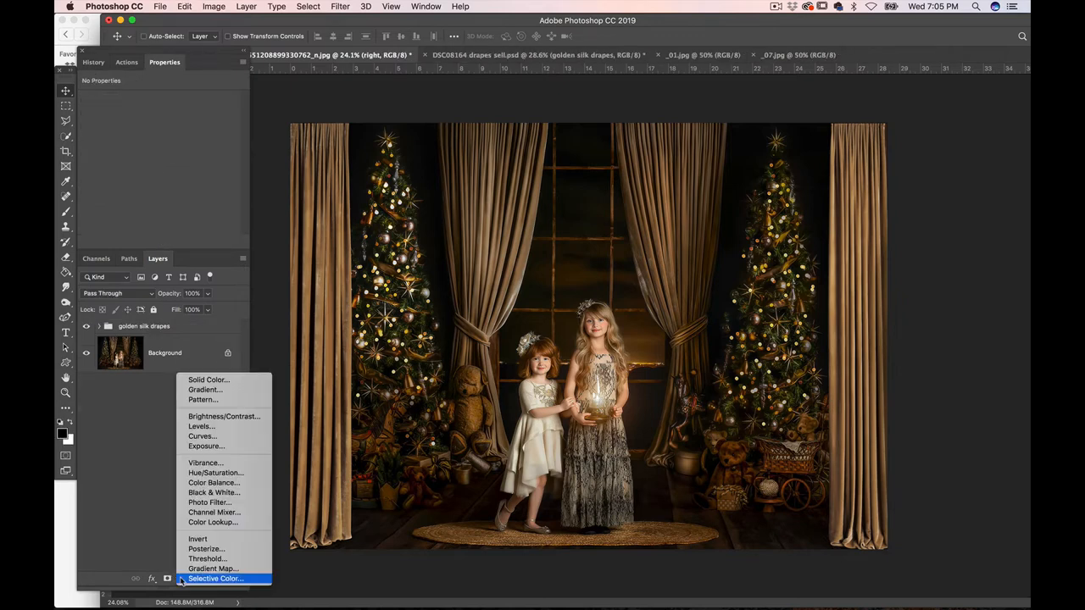
mouse_move(204, 389)
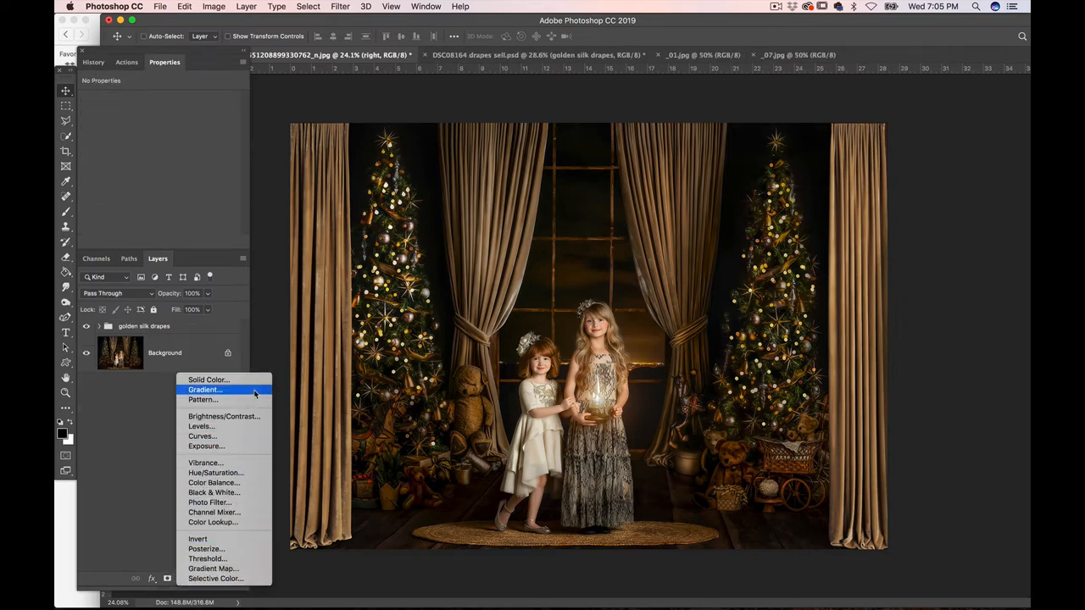
mouse_move(201, 426)
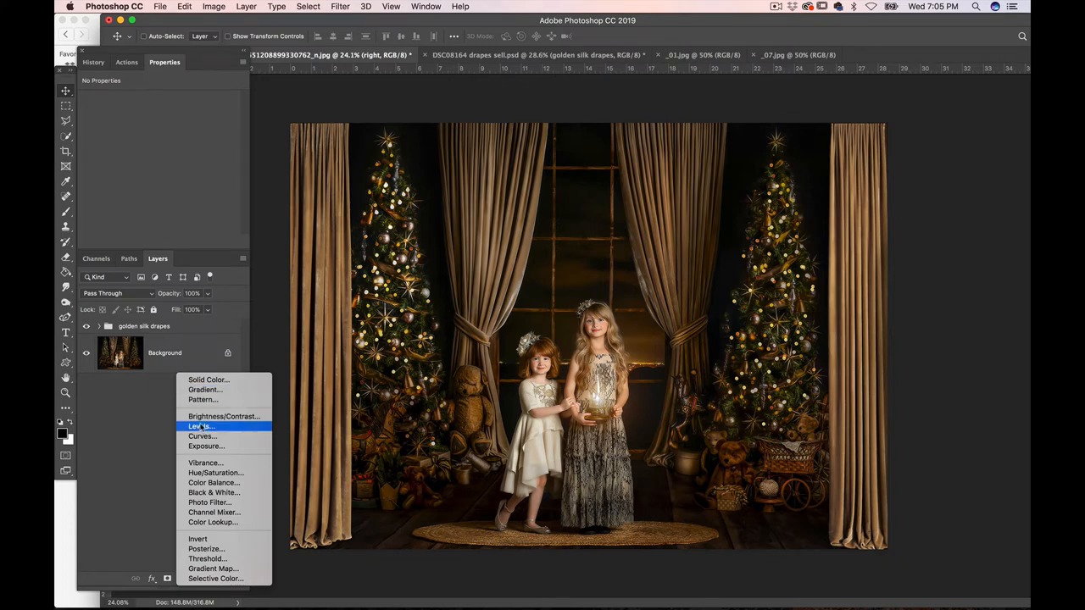
click(201, 426)
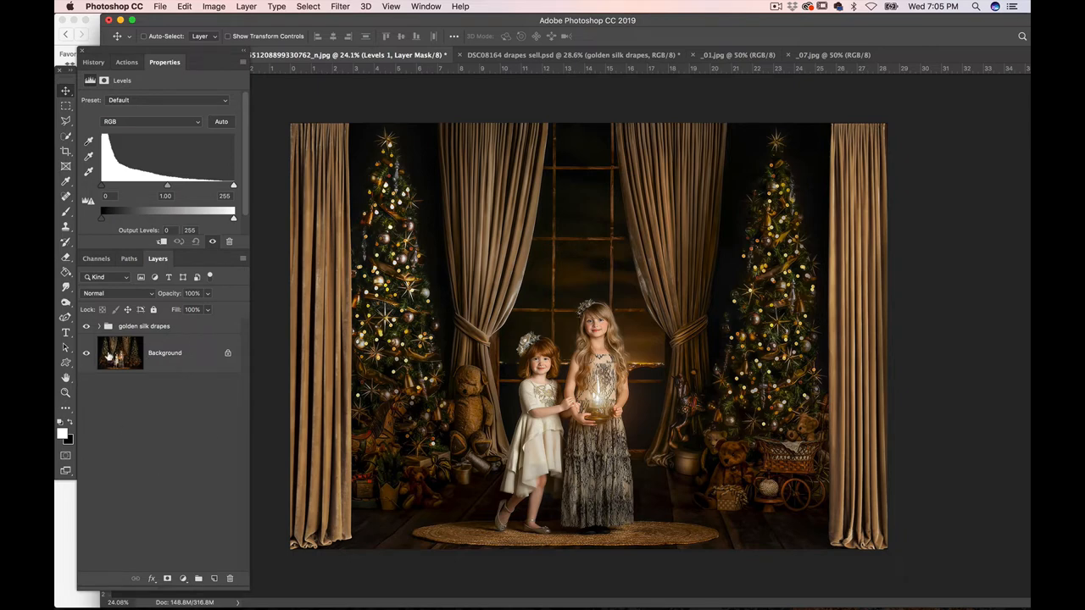
click(100, 326)
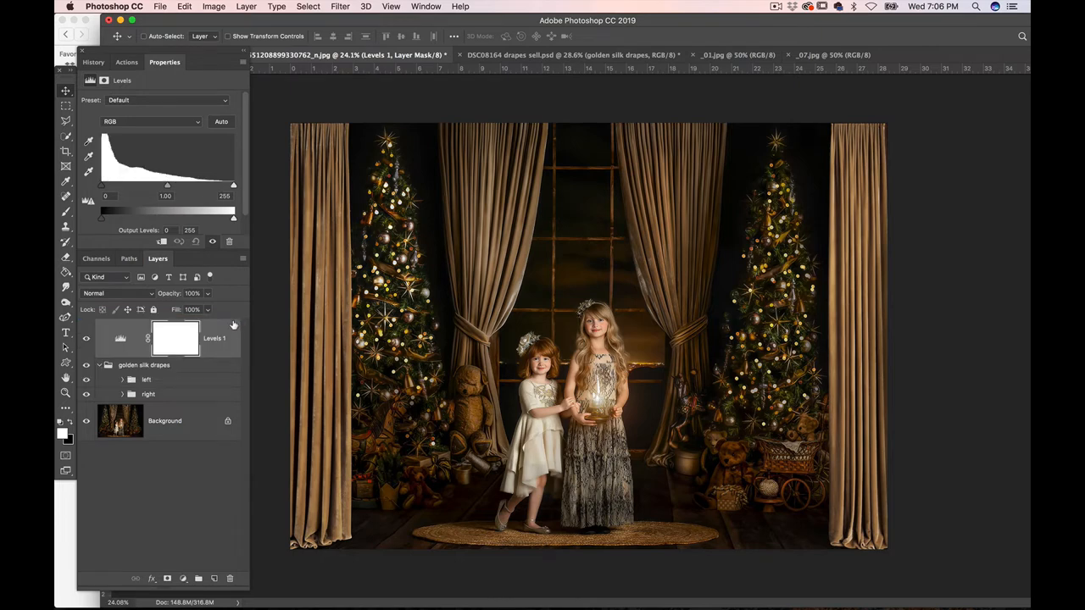
mouse_move(230, 384)
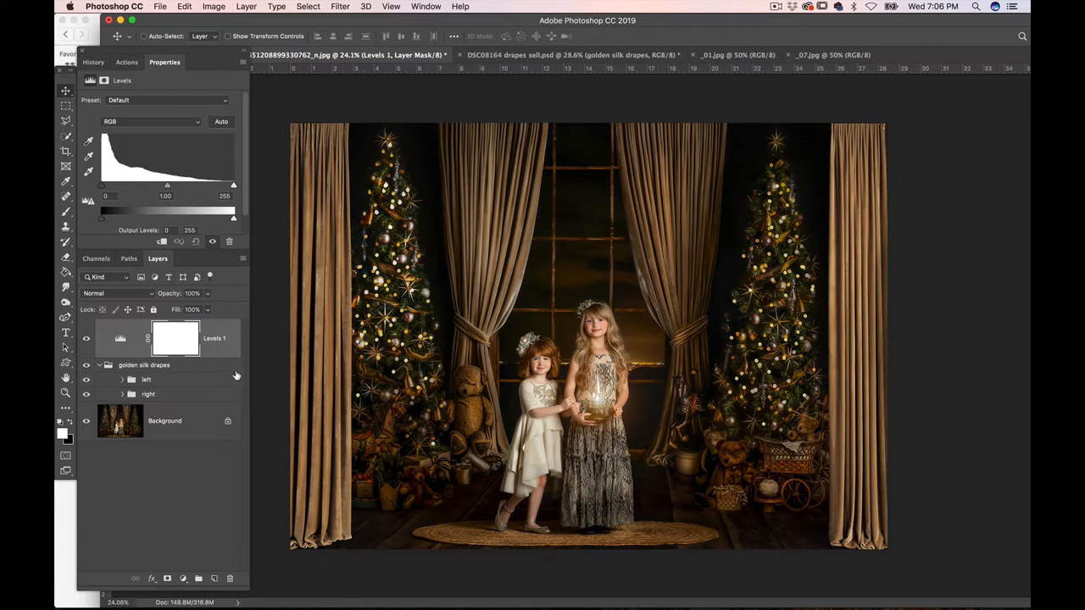
mouse_move(211, 381)
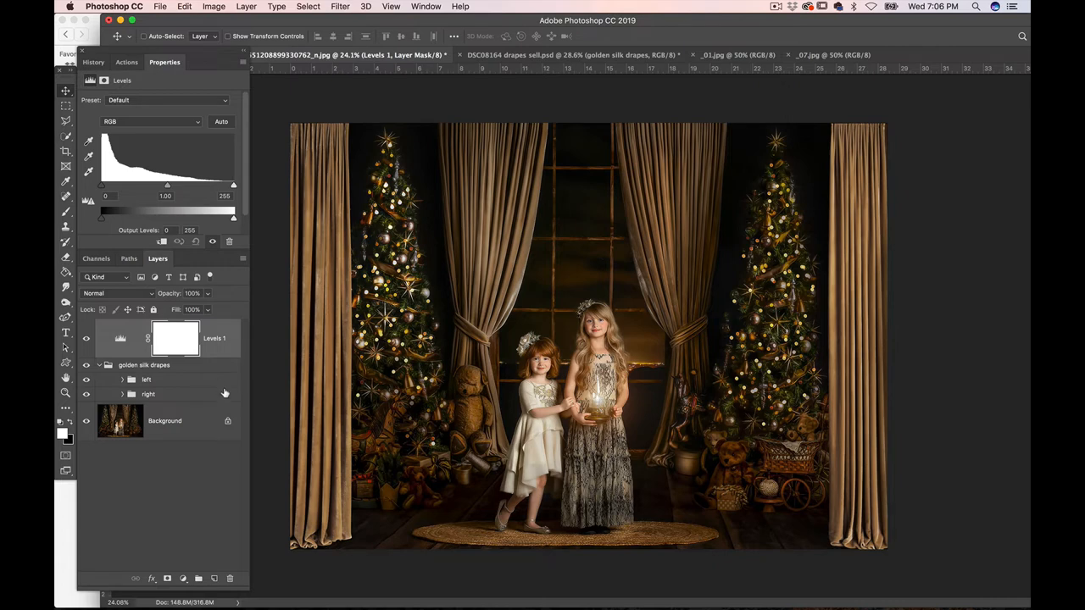
mouse_move(223, 350)
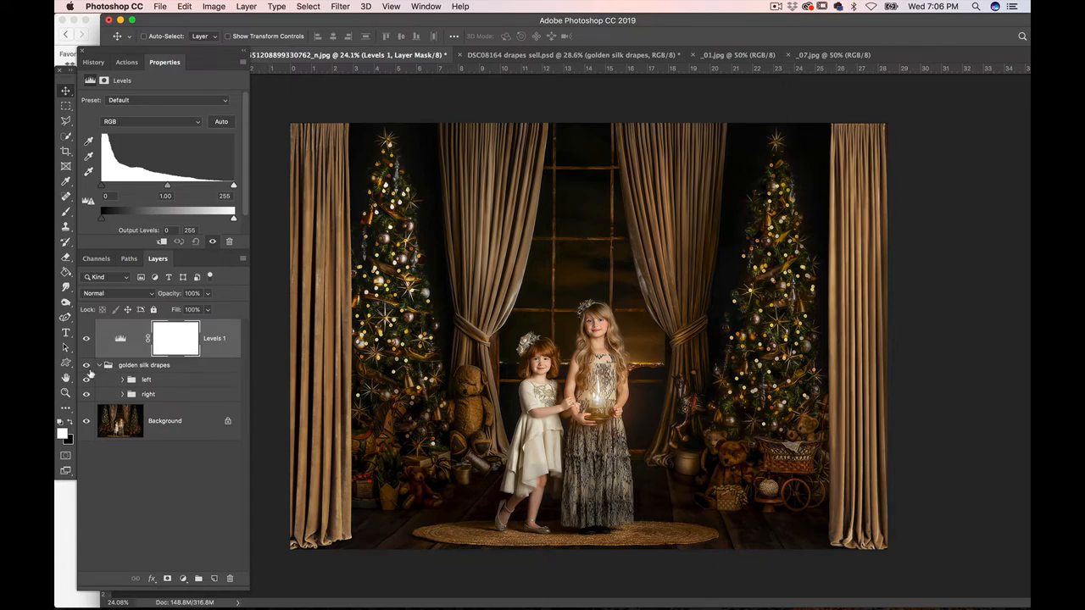
- Clip the Levels layer to the golden silk drapes and drag the midtones darker
click(105, 365)
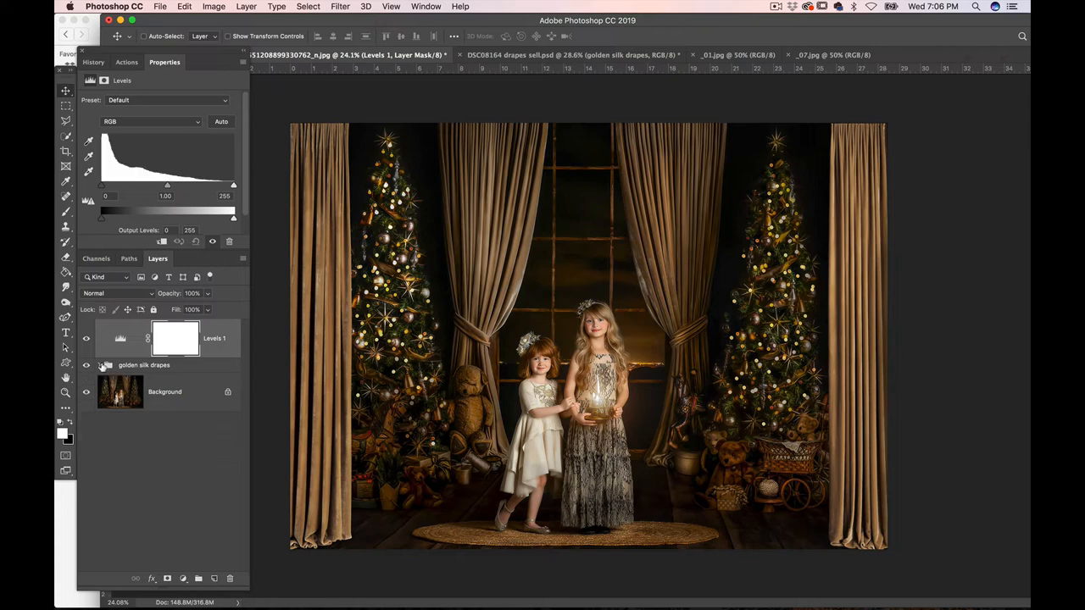
click(98, 365)
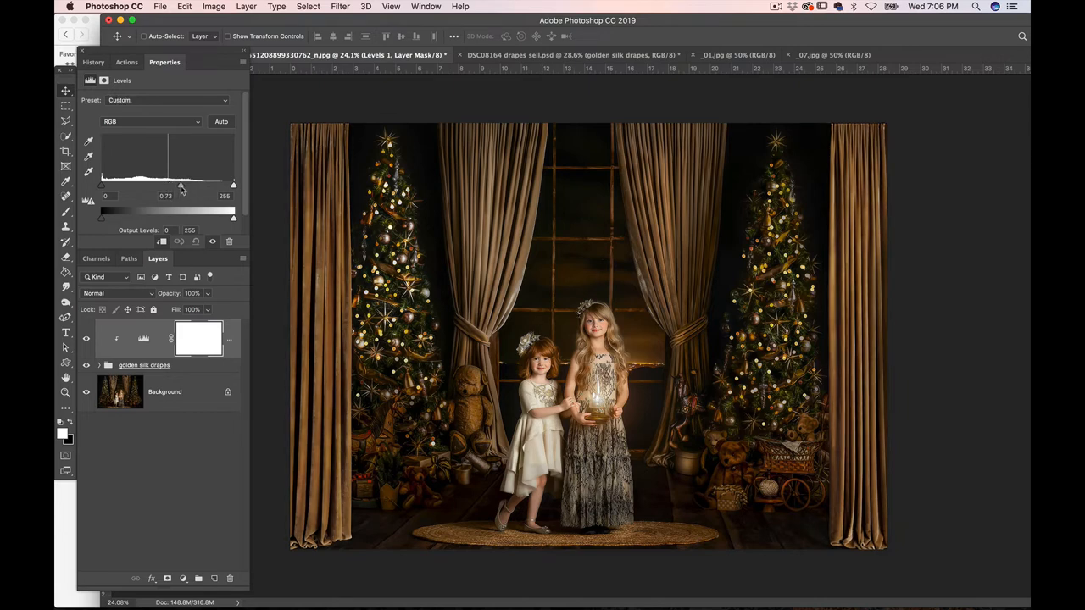
drag(180, 186, 179, 186)
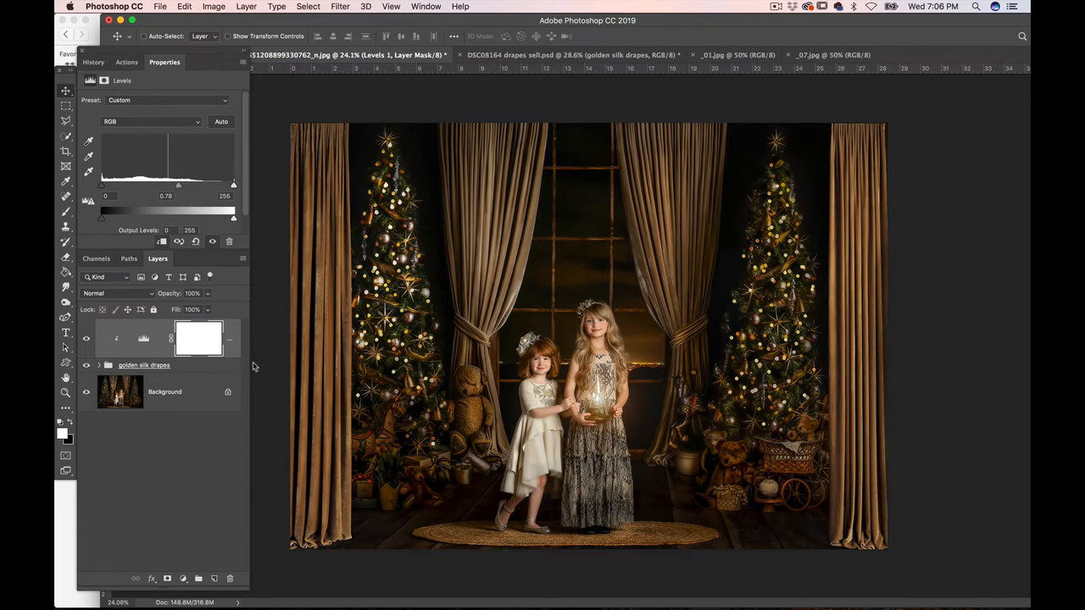
click(144, 365)
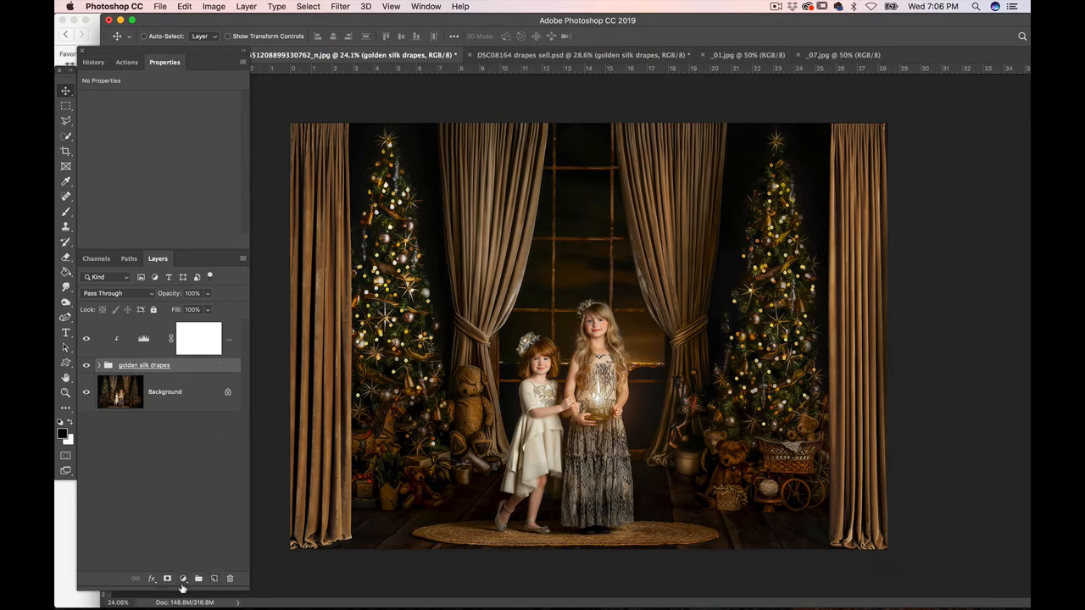
- Add a Hue/Saturation adjustment on the golden drapes with Saturation at -26
click(182, 578)
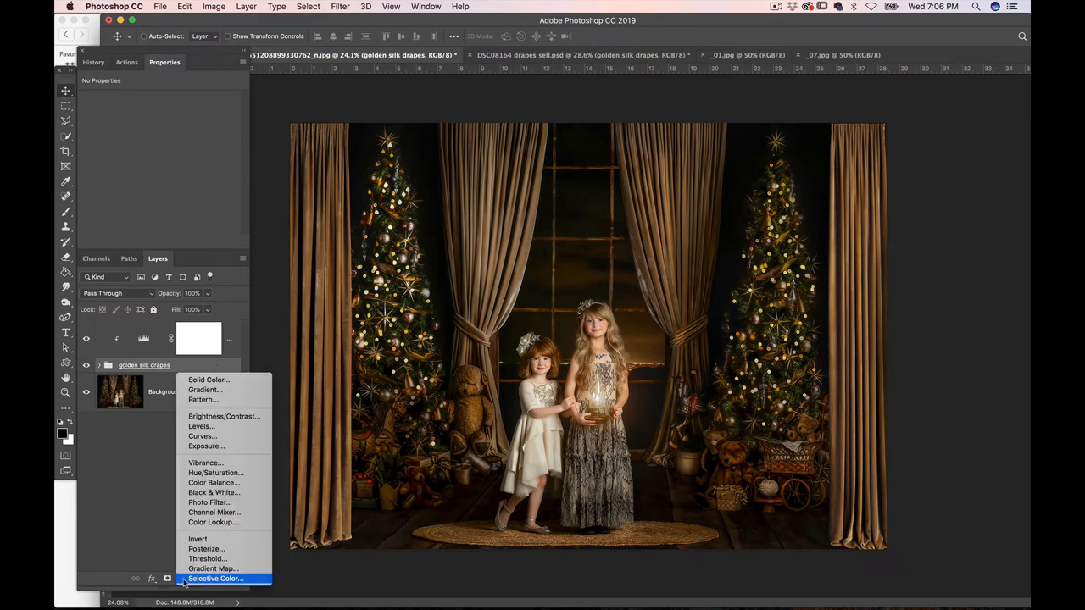
mouse_move(214, 483)
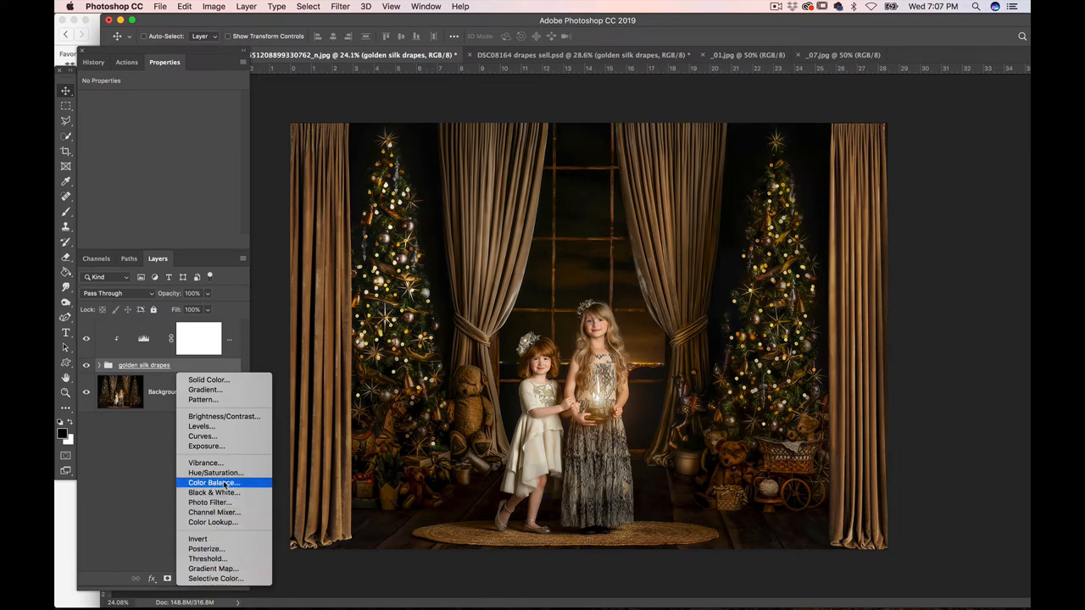
mouse_move(215, 473)
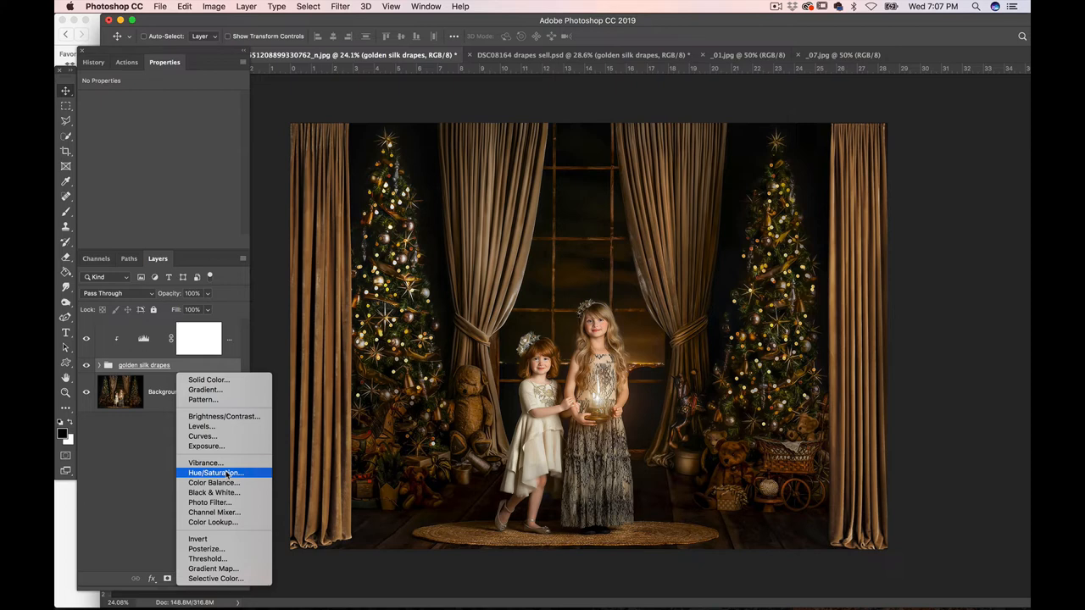
click(214, 472)
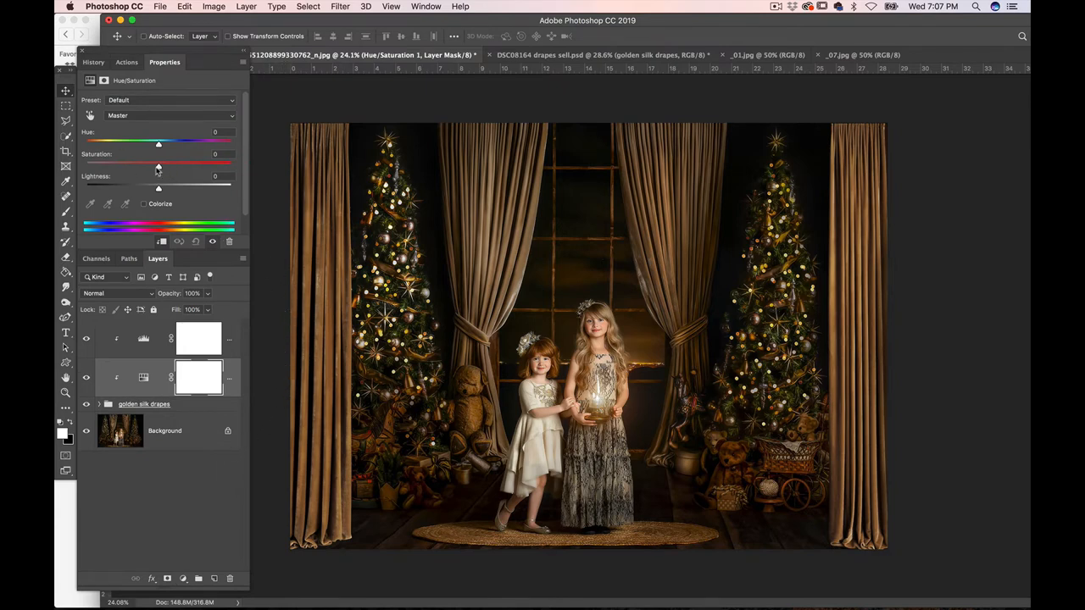
drag(159, 165, 155, 164)
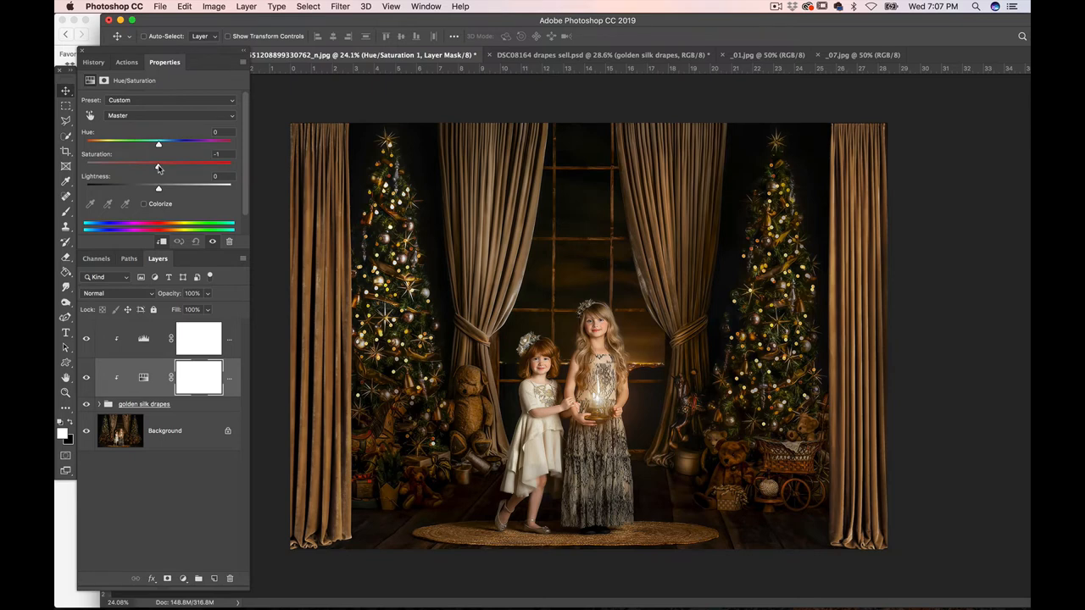
drag(157, 165, 147, 165)
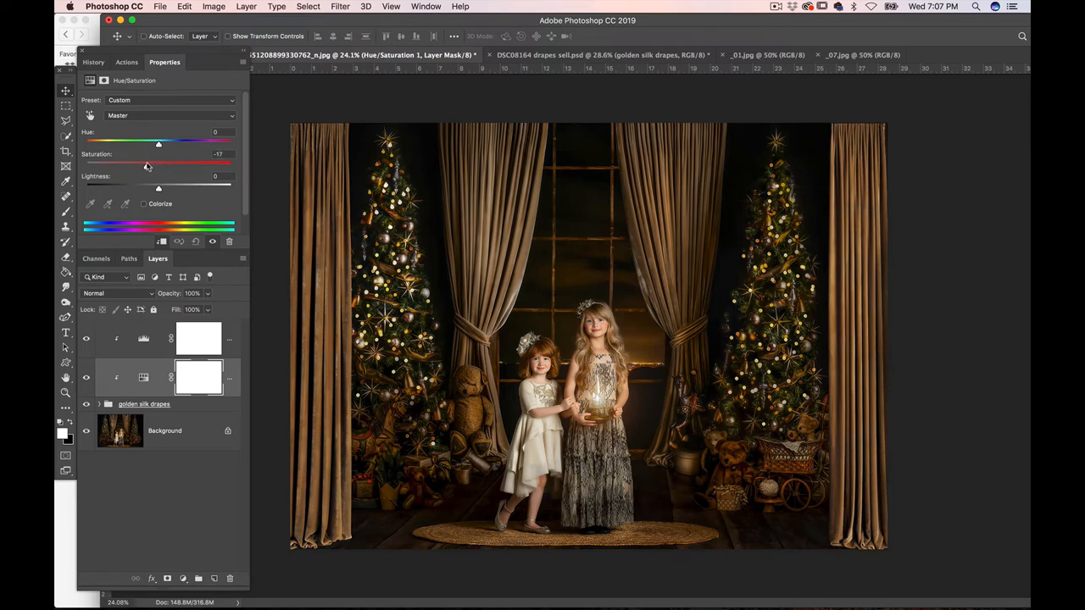
drag(158, 165, 140, 165)
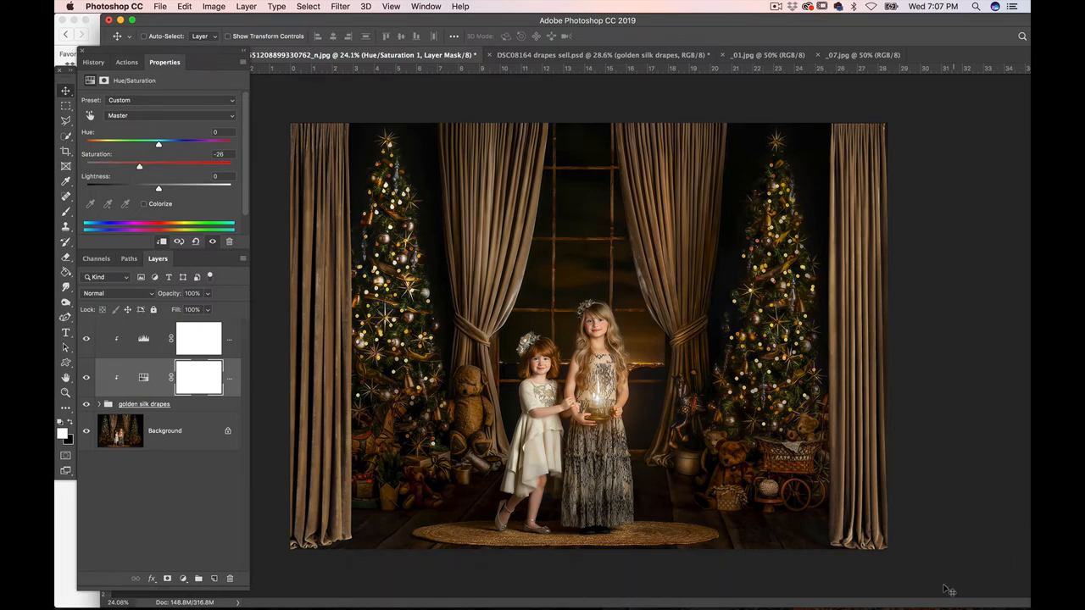
mouse_move(973, 472)
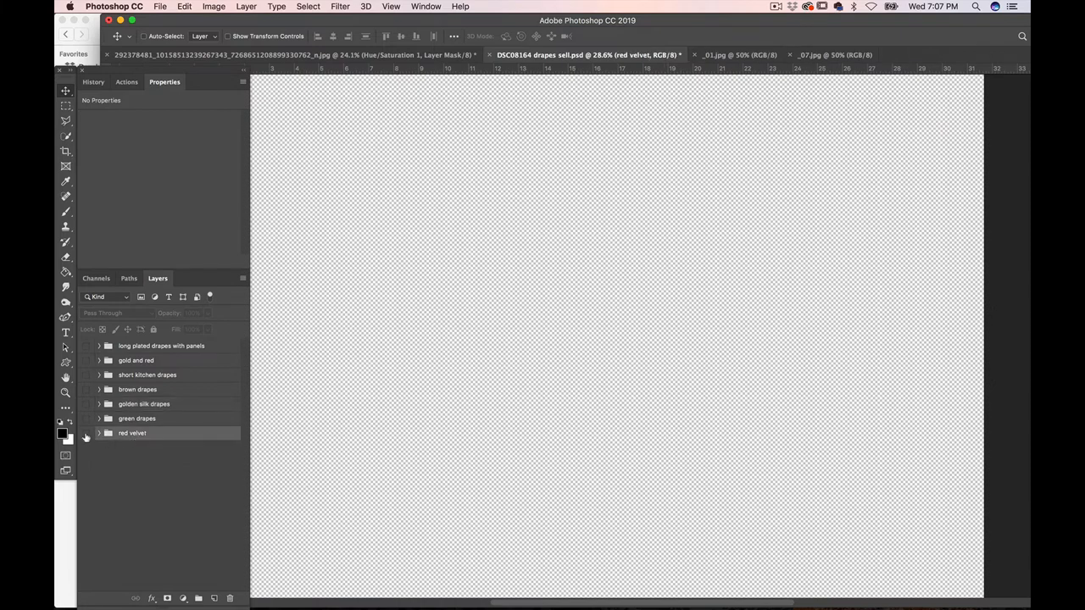
- Show the red velvet drapes group and drag it into the _07.jpg Santa photo
click(89, 433)
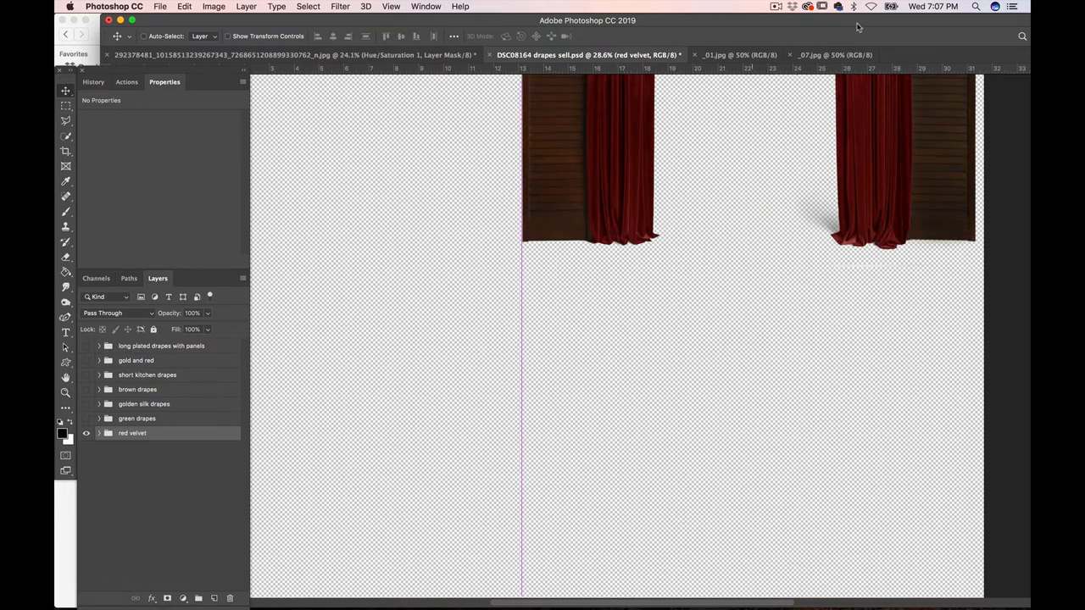
click(835, 54)
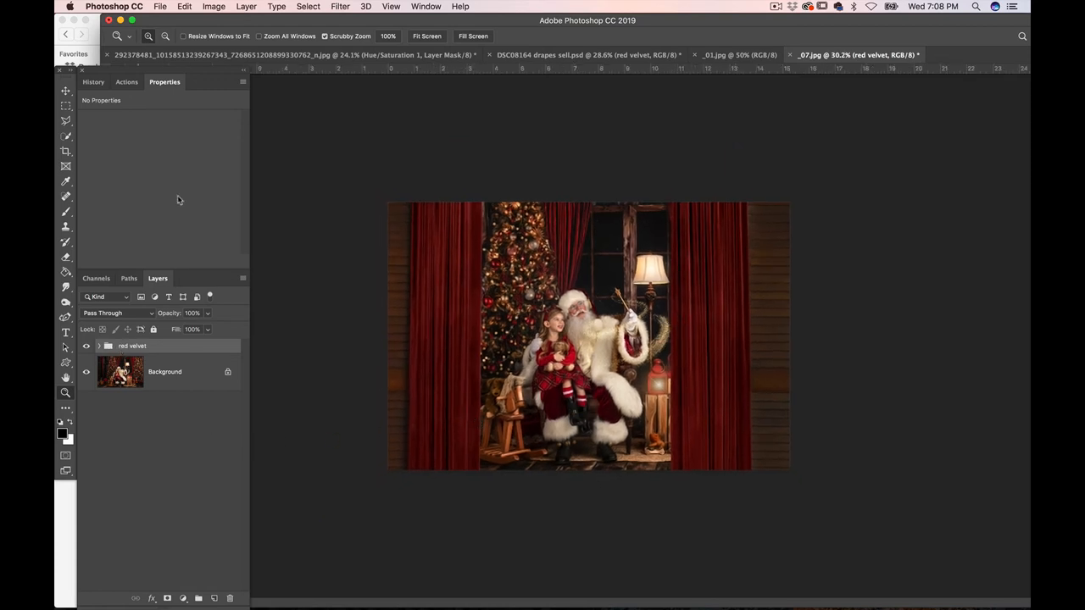
- Free Transform the red velvet drapes down to about 49% scale
click(190, 7)
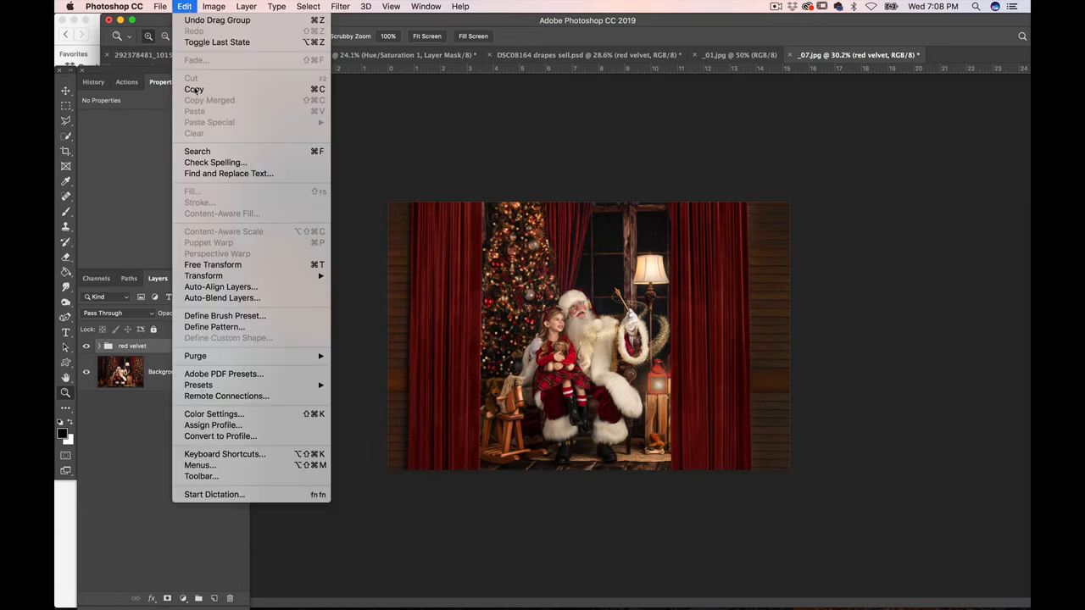
click(229, 265)
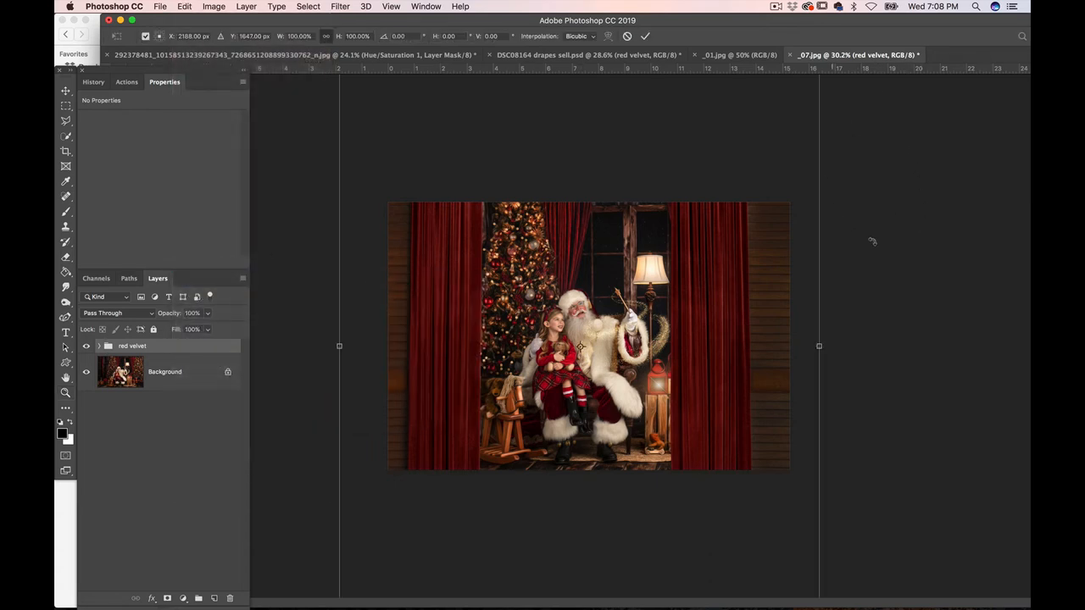
mouse_move(927, 269)
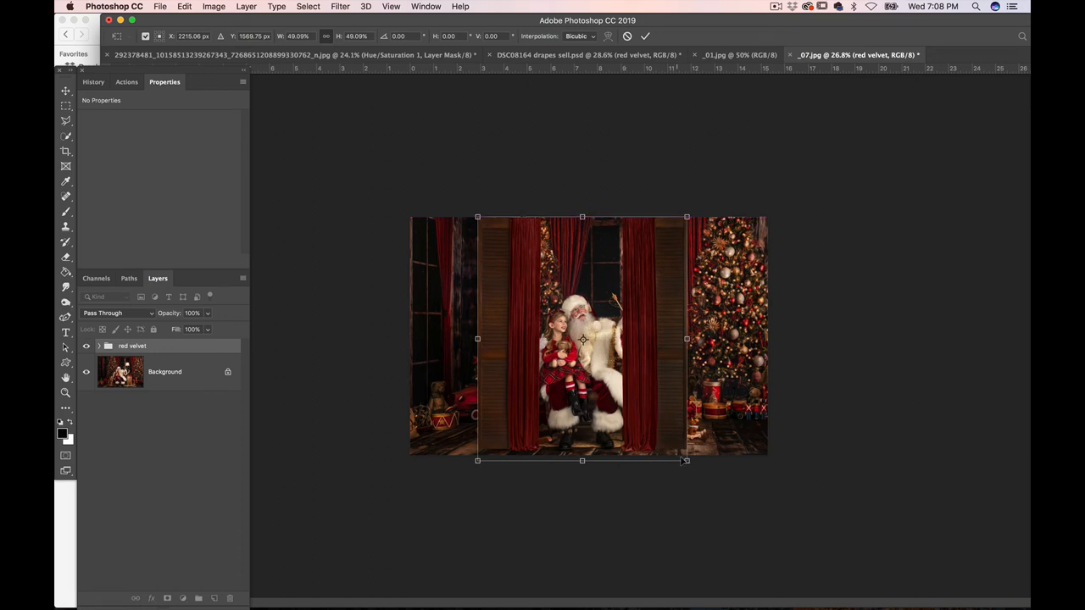
drag(687, 460, 689, 462)
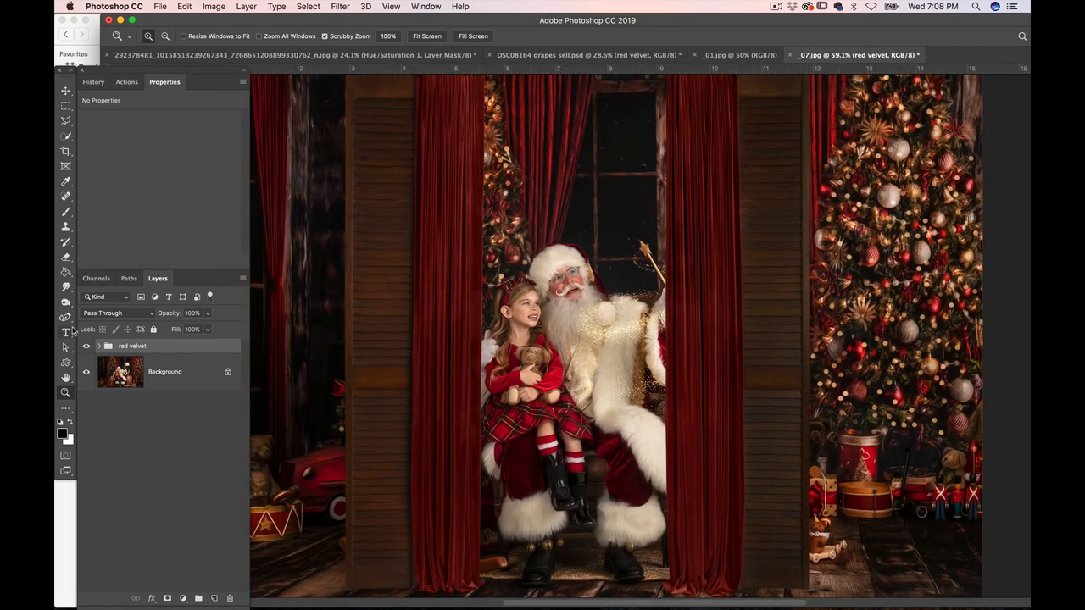
- Spread the red left and red right drapes out to the photo edges, revealing both trees
click(103, 345)
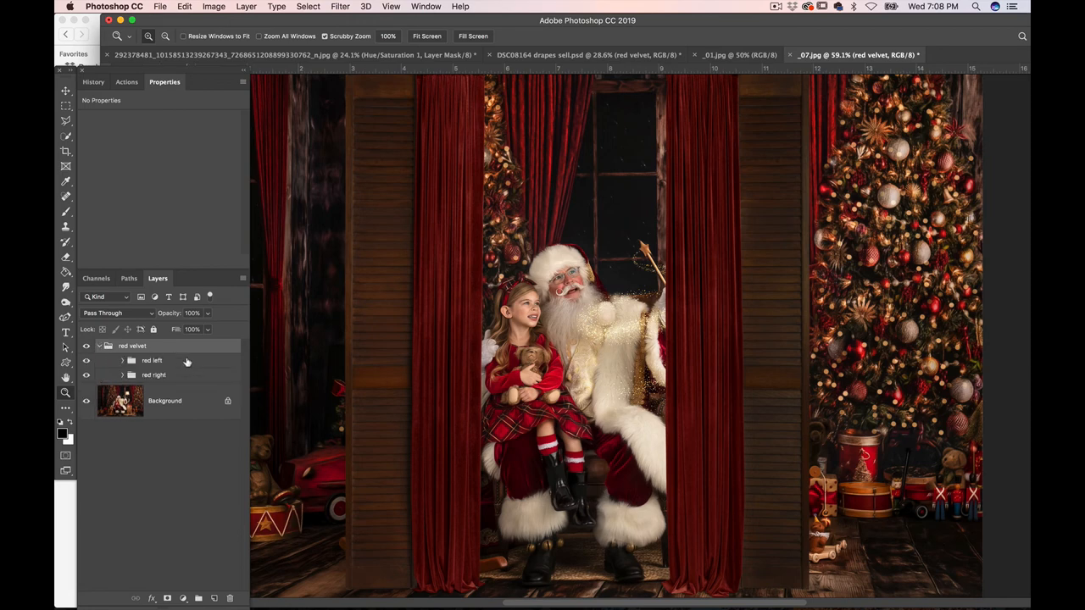
click(154, 360)
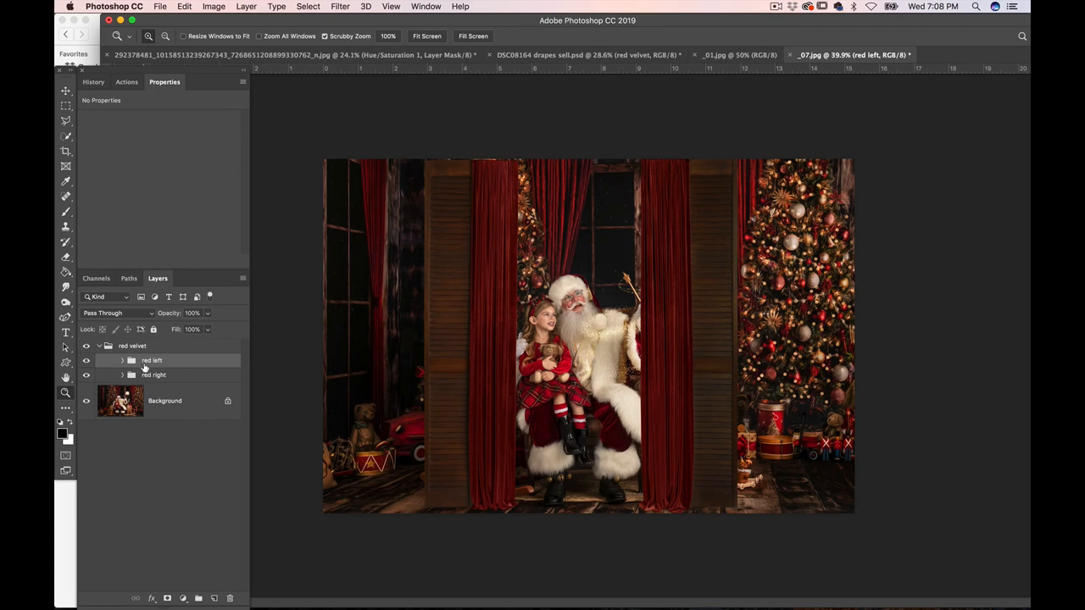
mouse_move(416, 367)
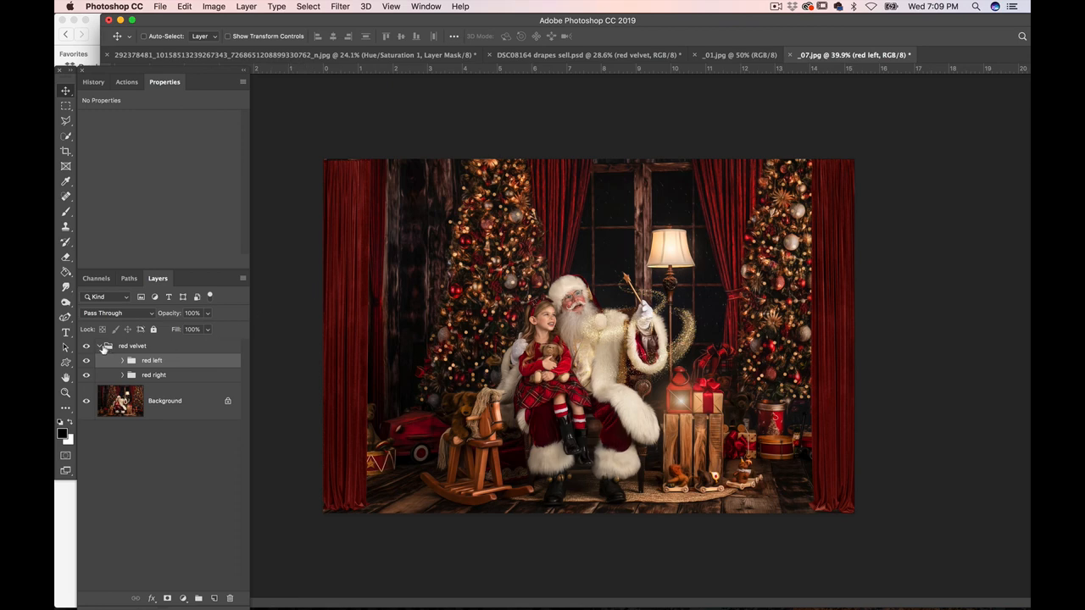
click(105, 345)
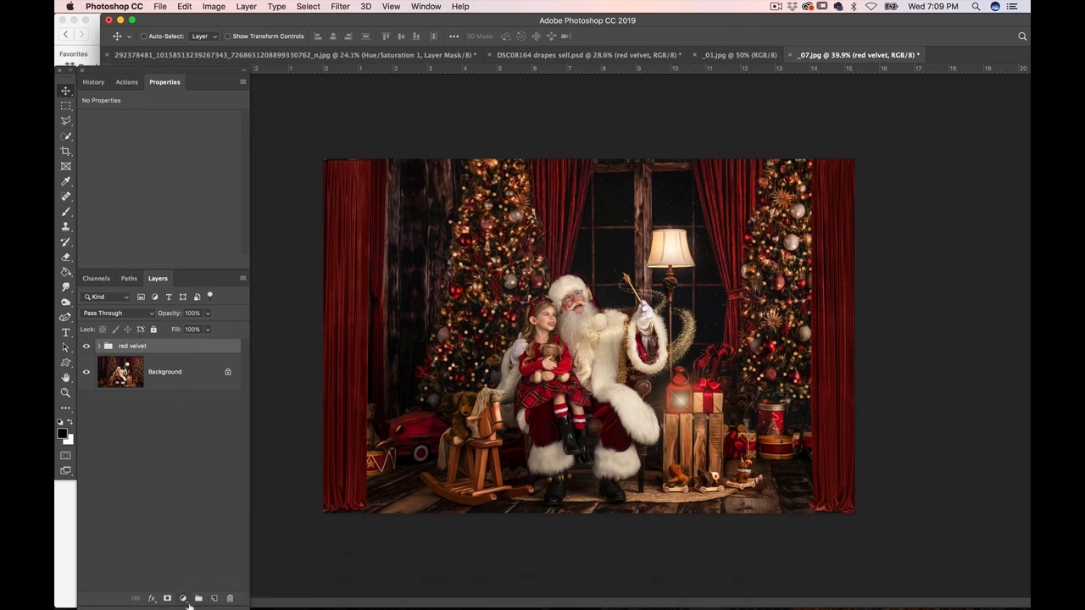
- Clip a Levels adjustment to the red velvet drapes and set the midtones to 0.76
click(184, 598)
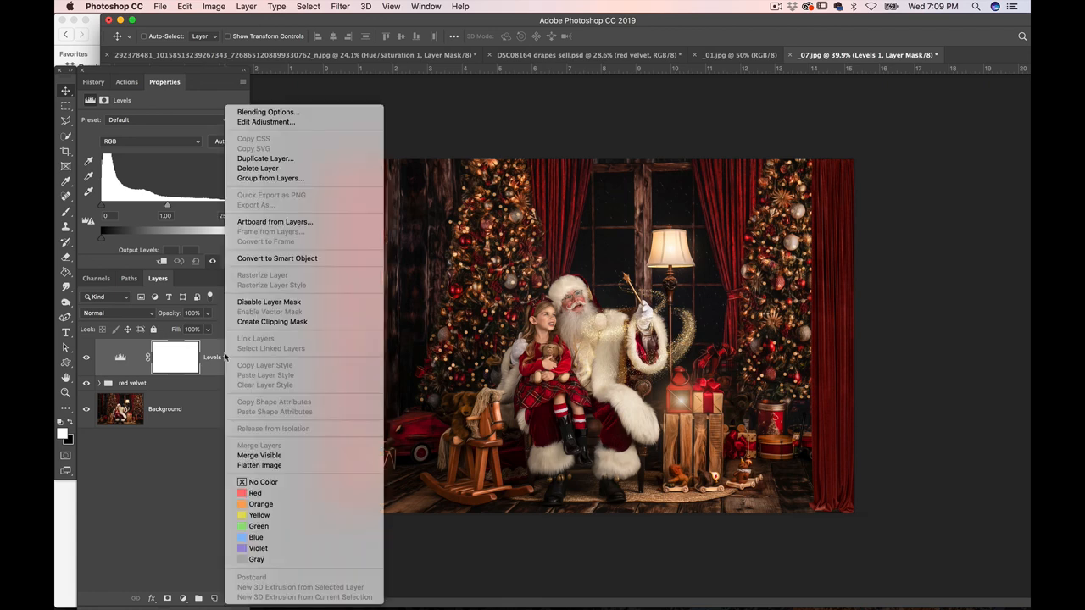
mouse_move(272, 321)
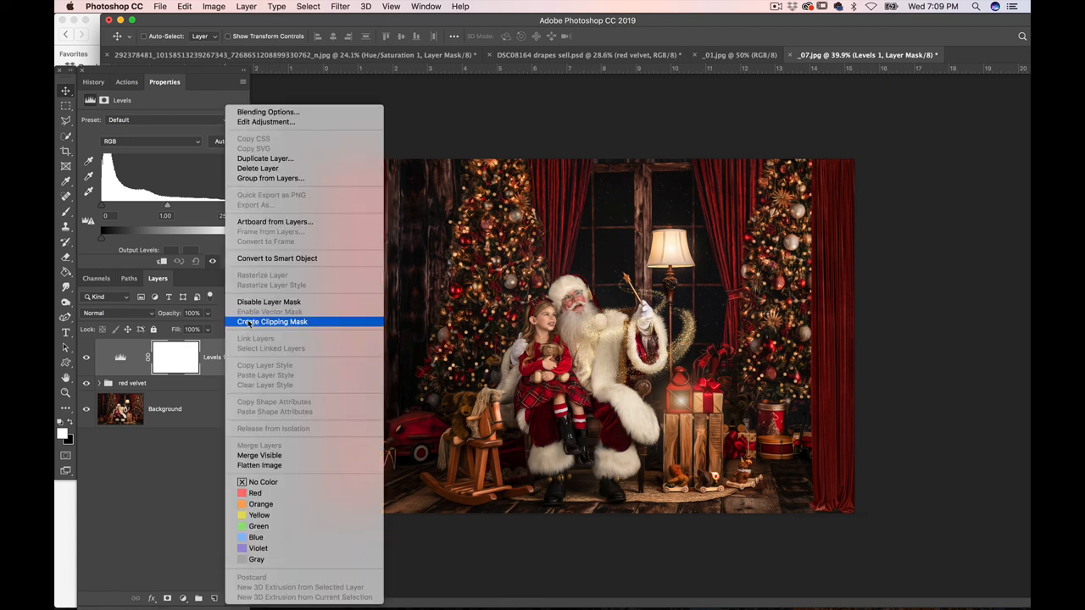
click(271, 321)
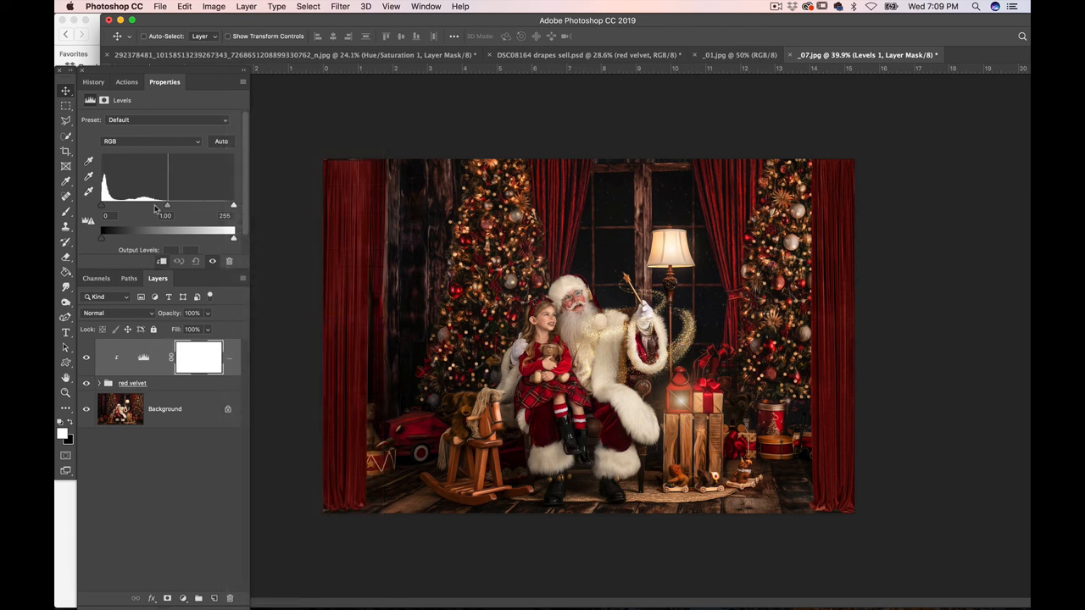
drag(167, 206, 171, 206)
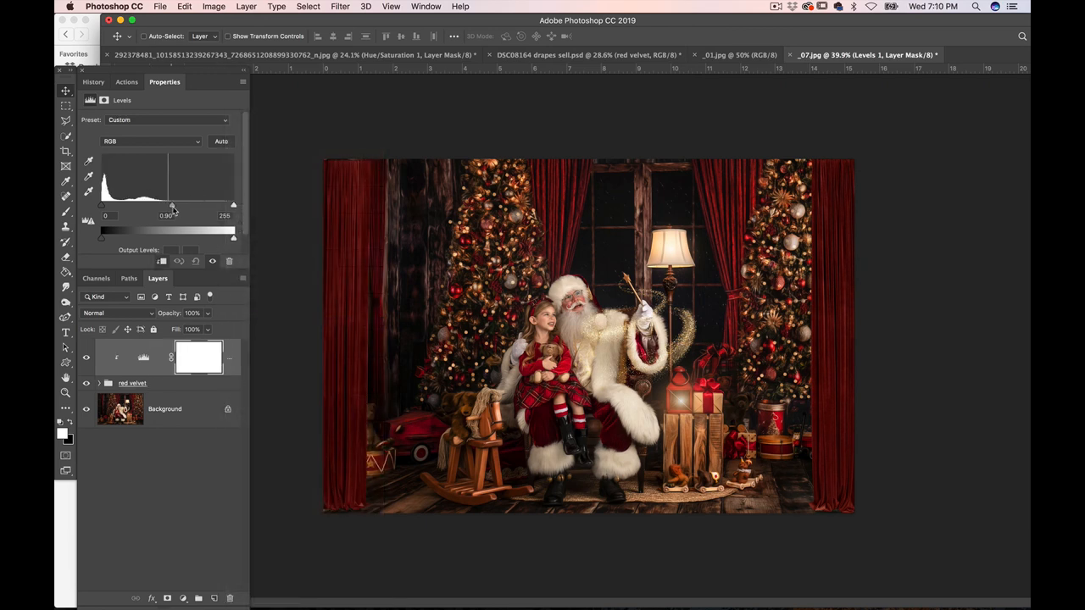
drag(172, 206, 179, 206)
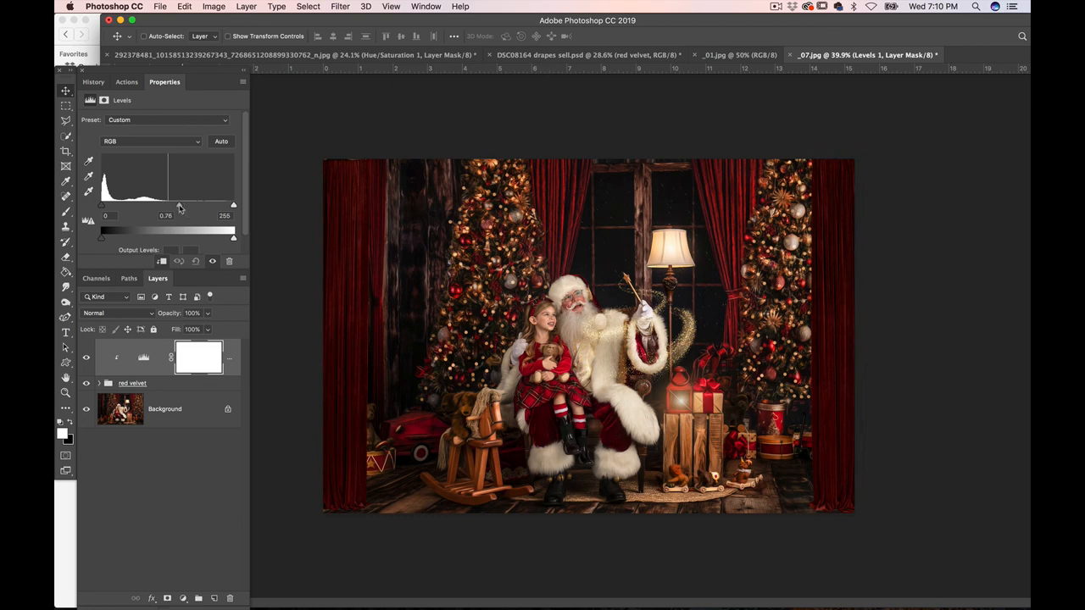